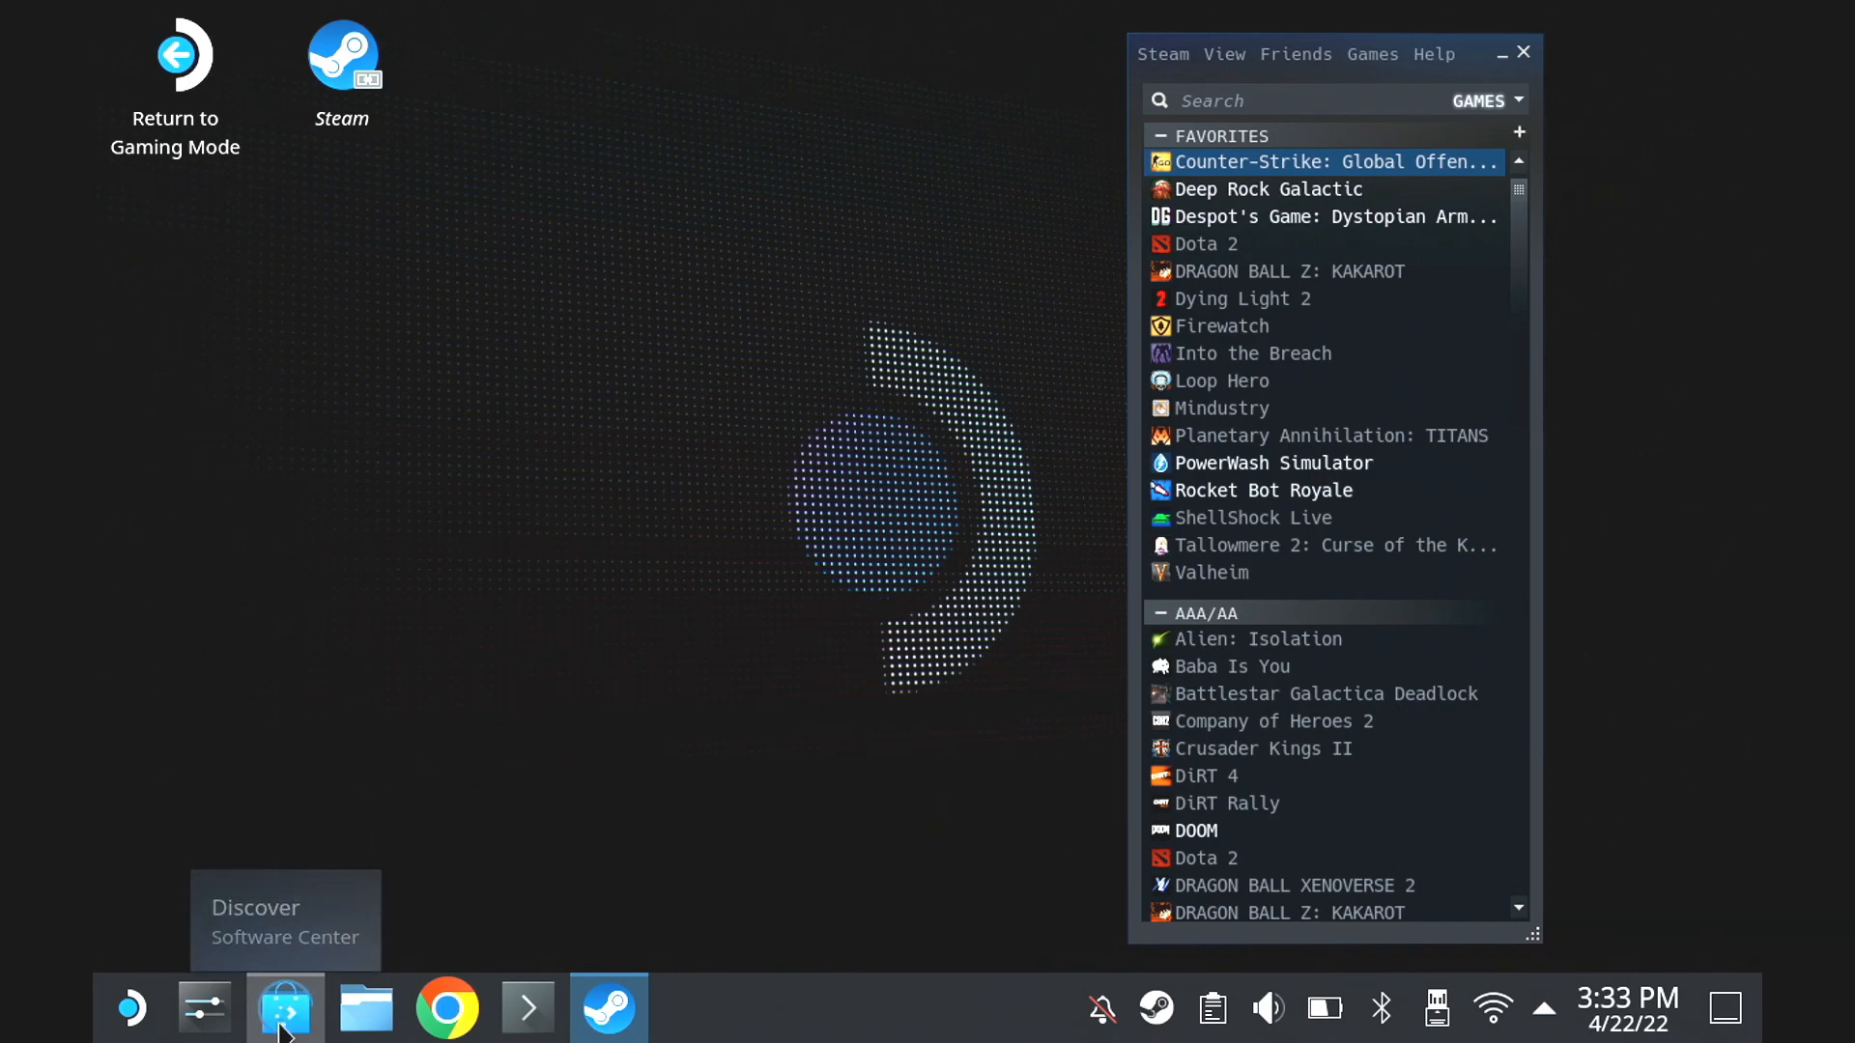
In Discover, search dosbox to confirm DOSBox is installed, then search flatseal
{"action": "left_click", "coordinate": [284, 1009]}
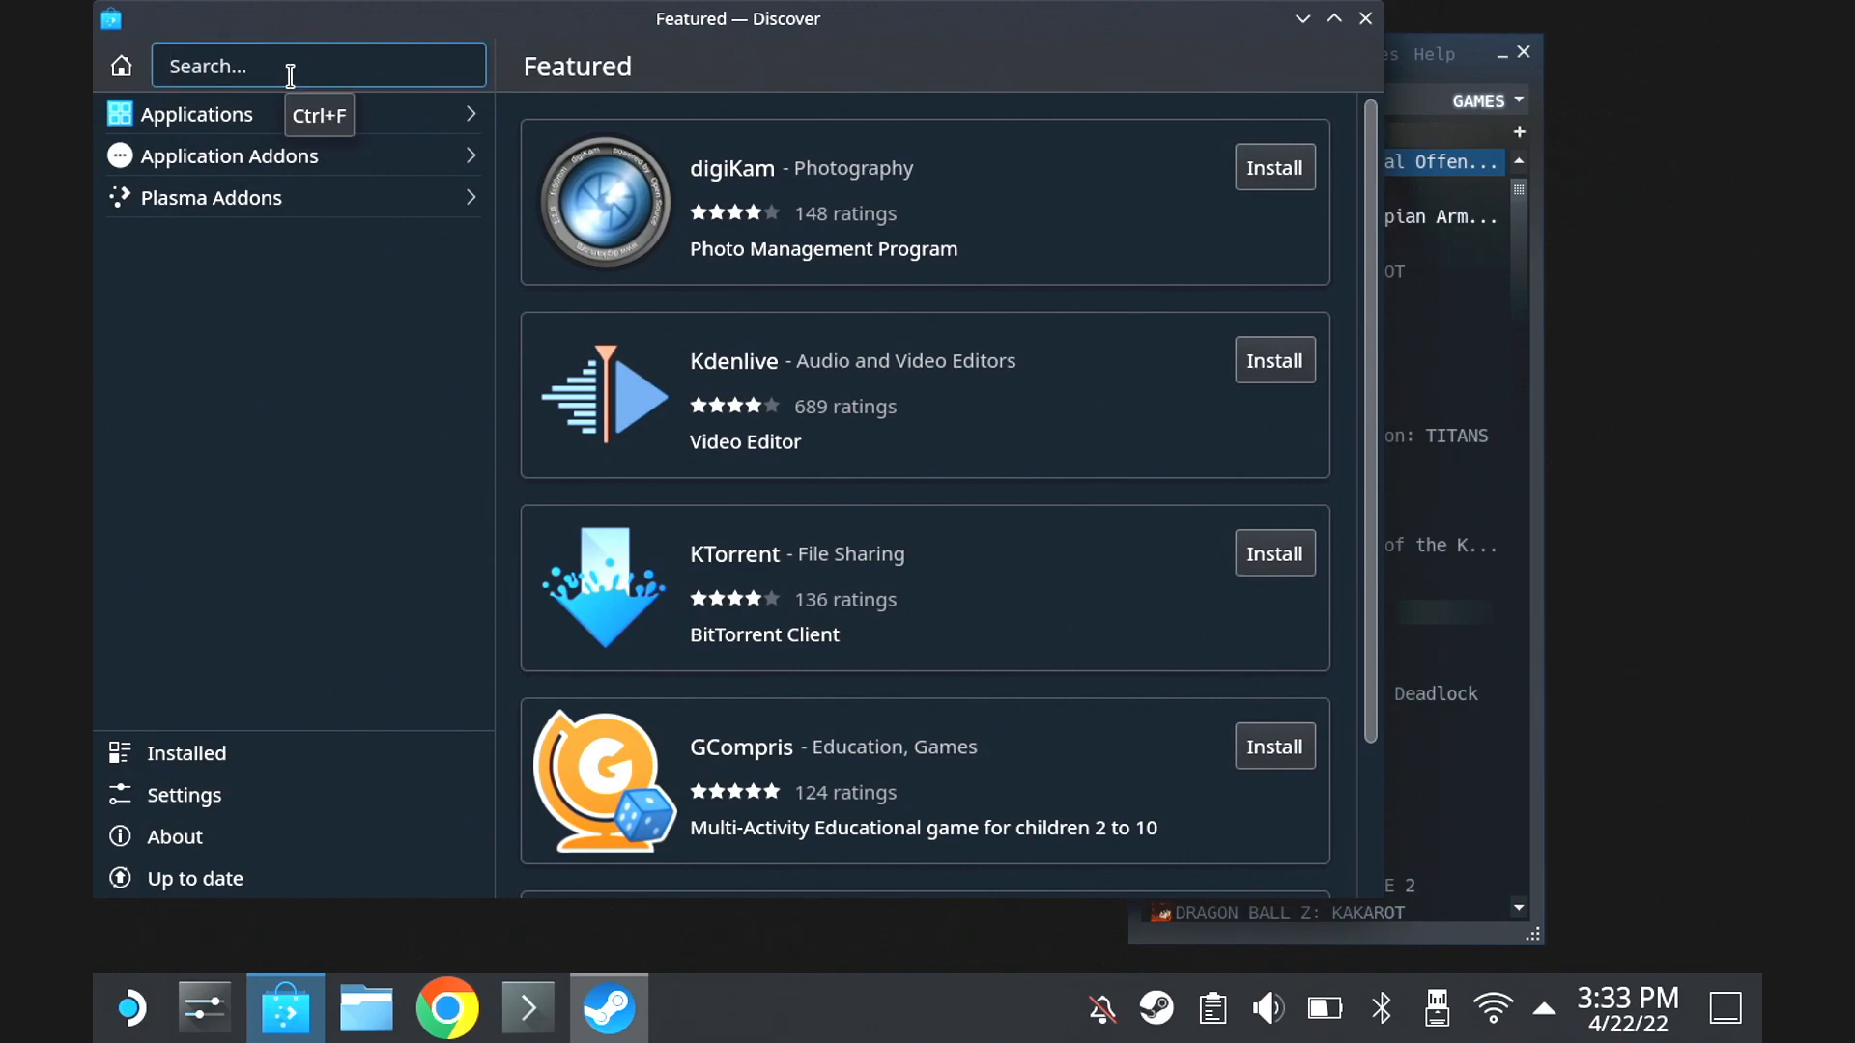
{"action": "type", "text": "dosbox"}
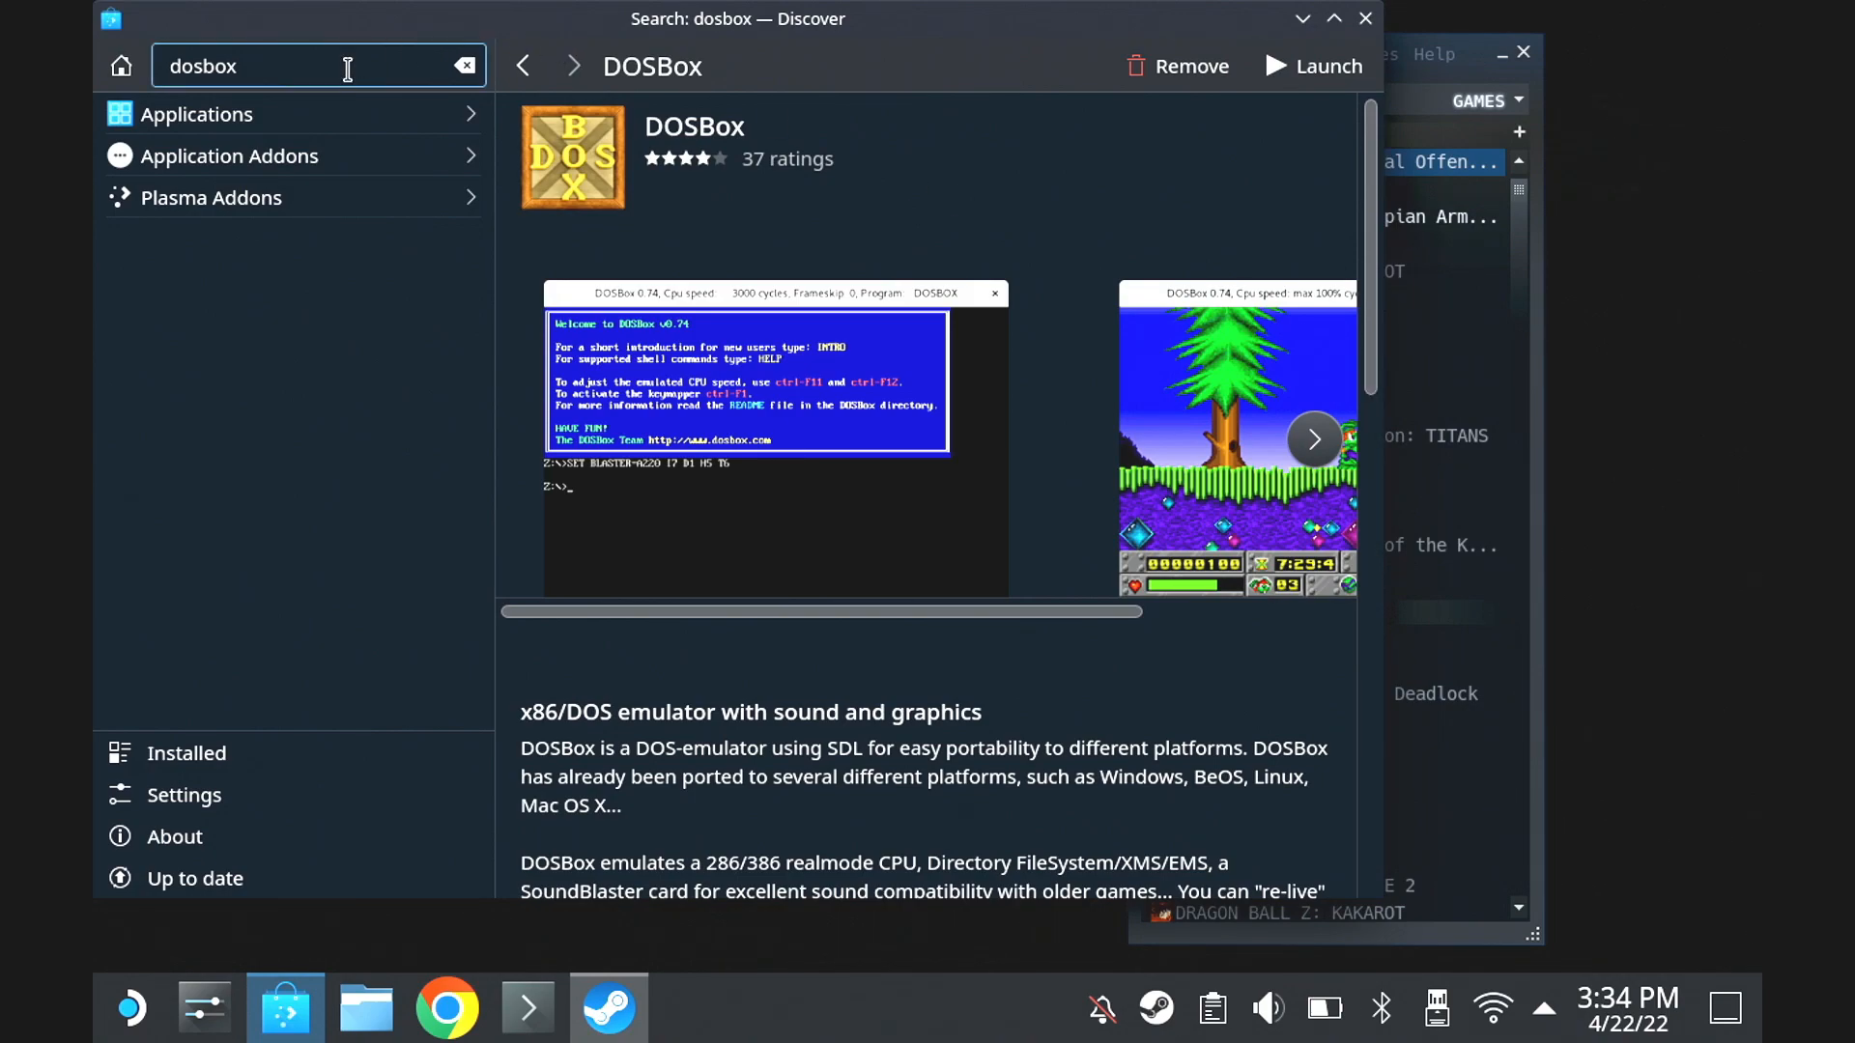
{"action": "type", "text": "flat"}
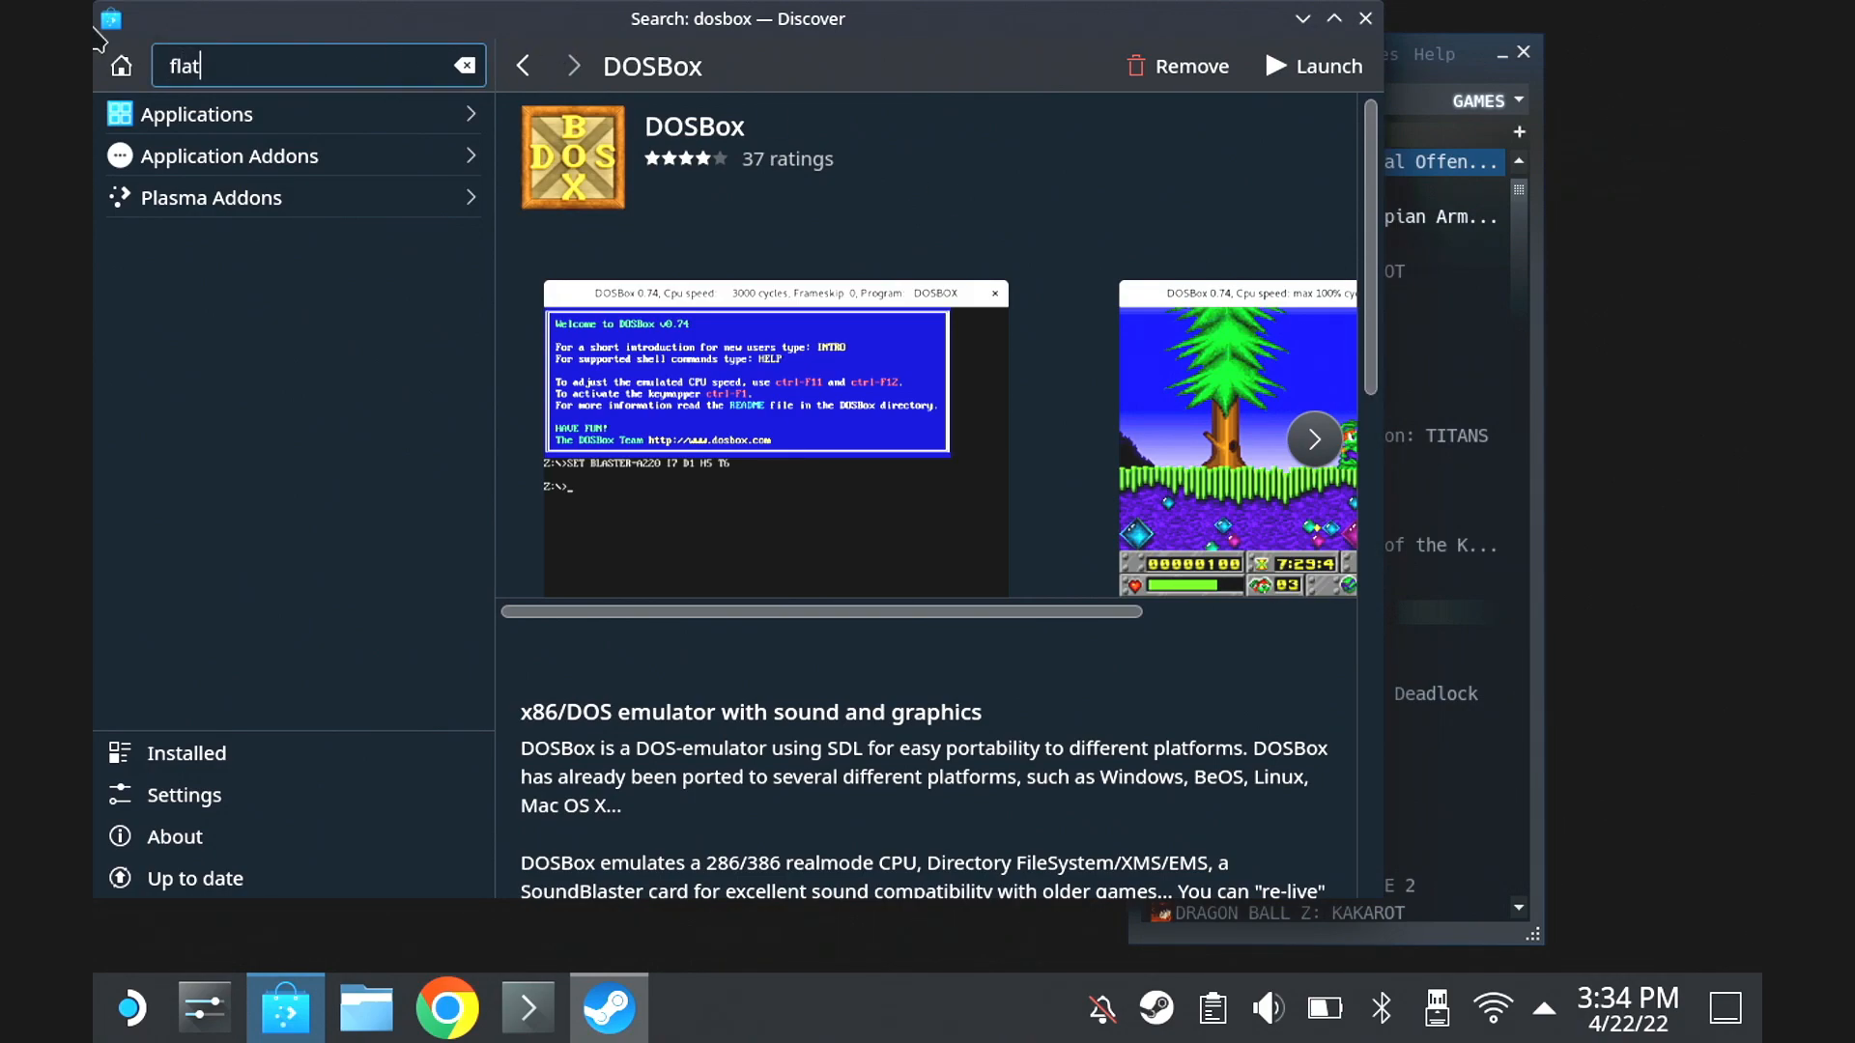
{"action": "type", "text": "seal"}
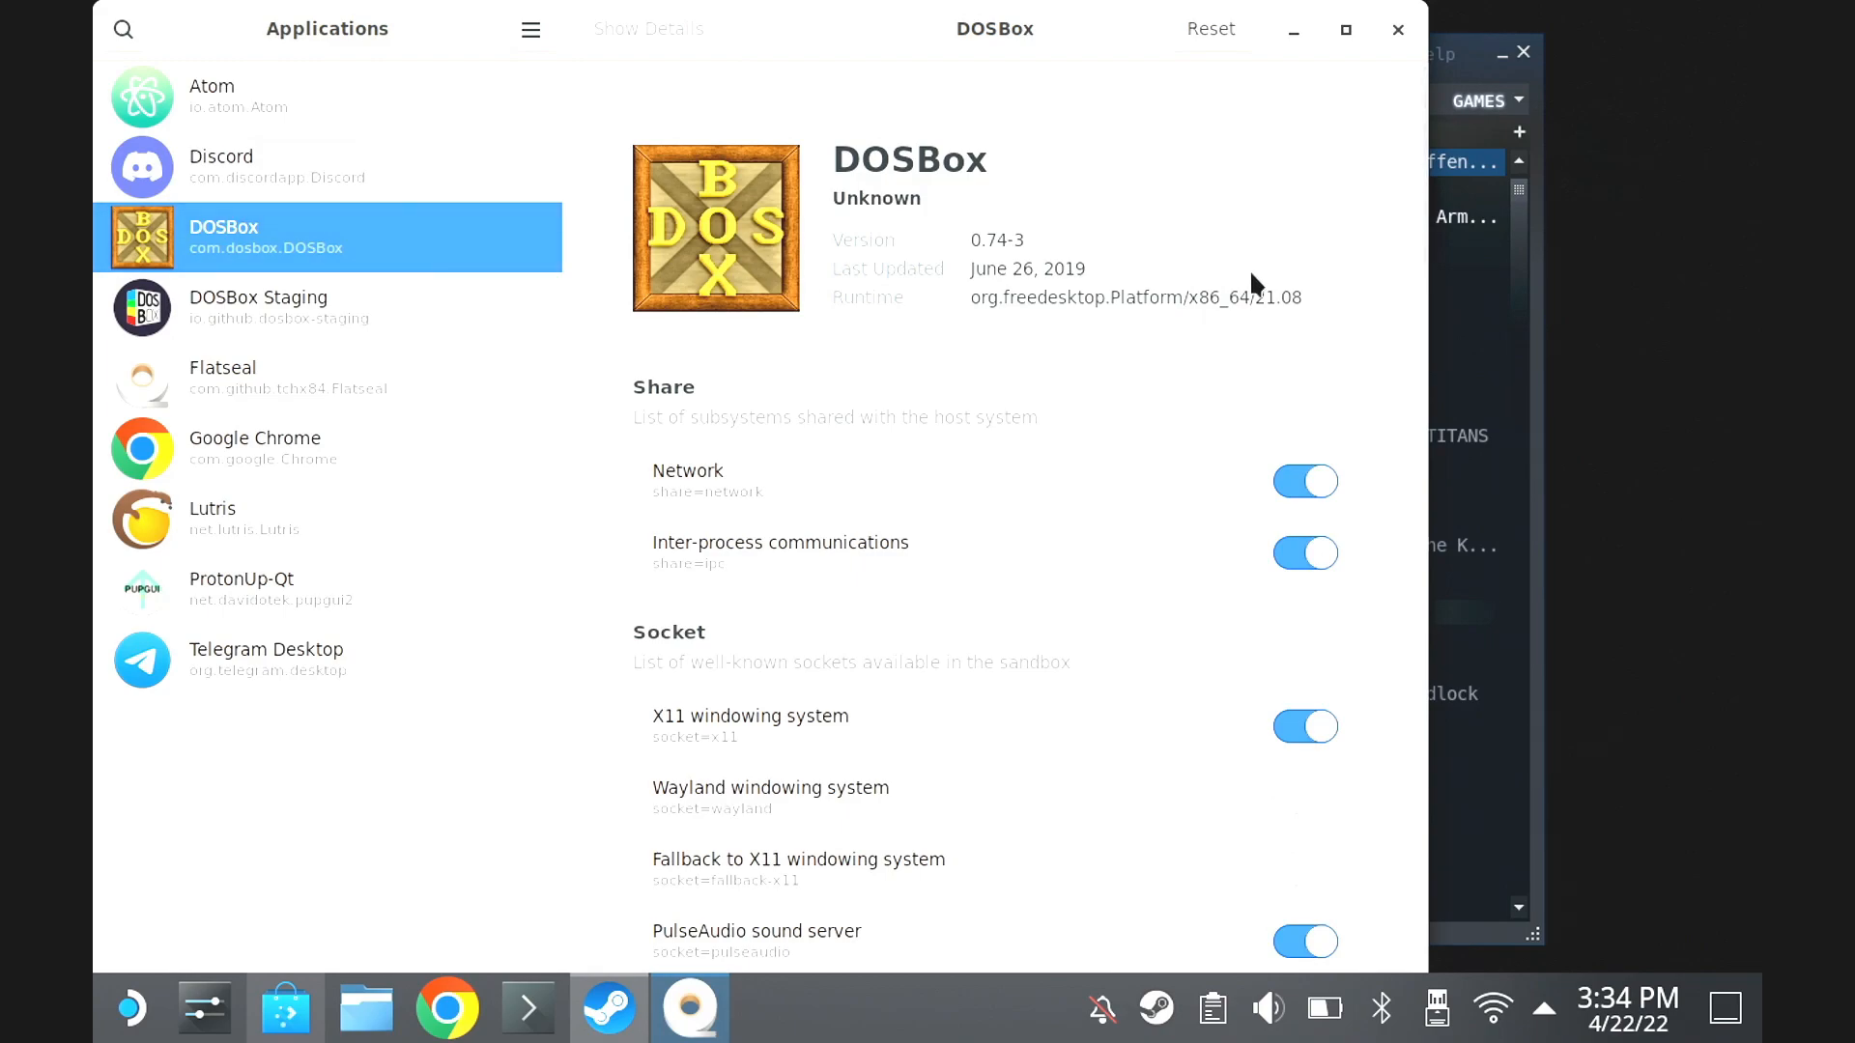
Scroll DOSBox's Flatseal permissions to the Filesystem entries showing /run/media and xdg-documents
{"action": "scroll", "scroll_direction": "down", "scroll_amount": 3}
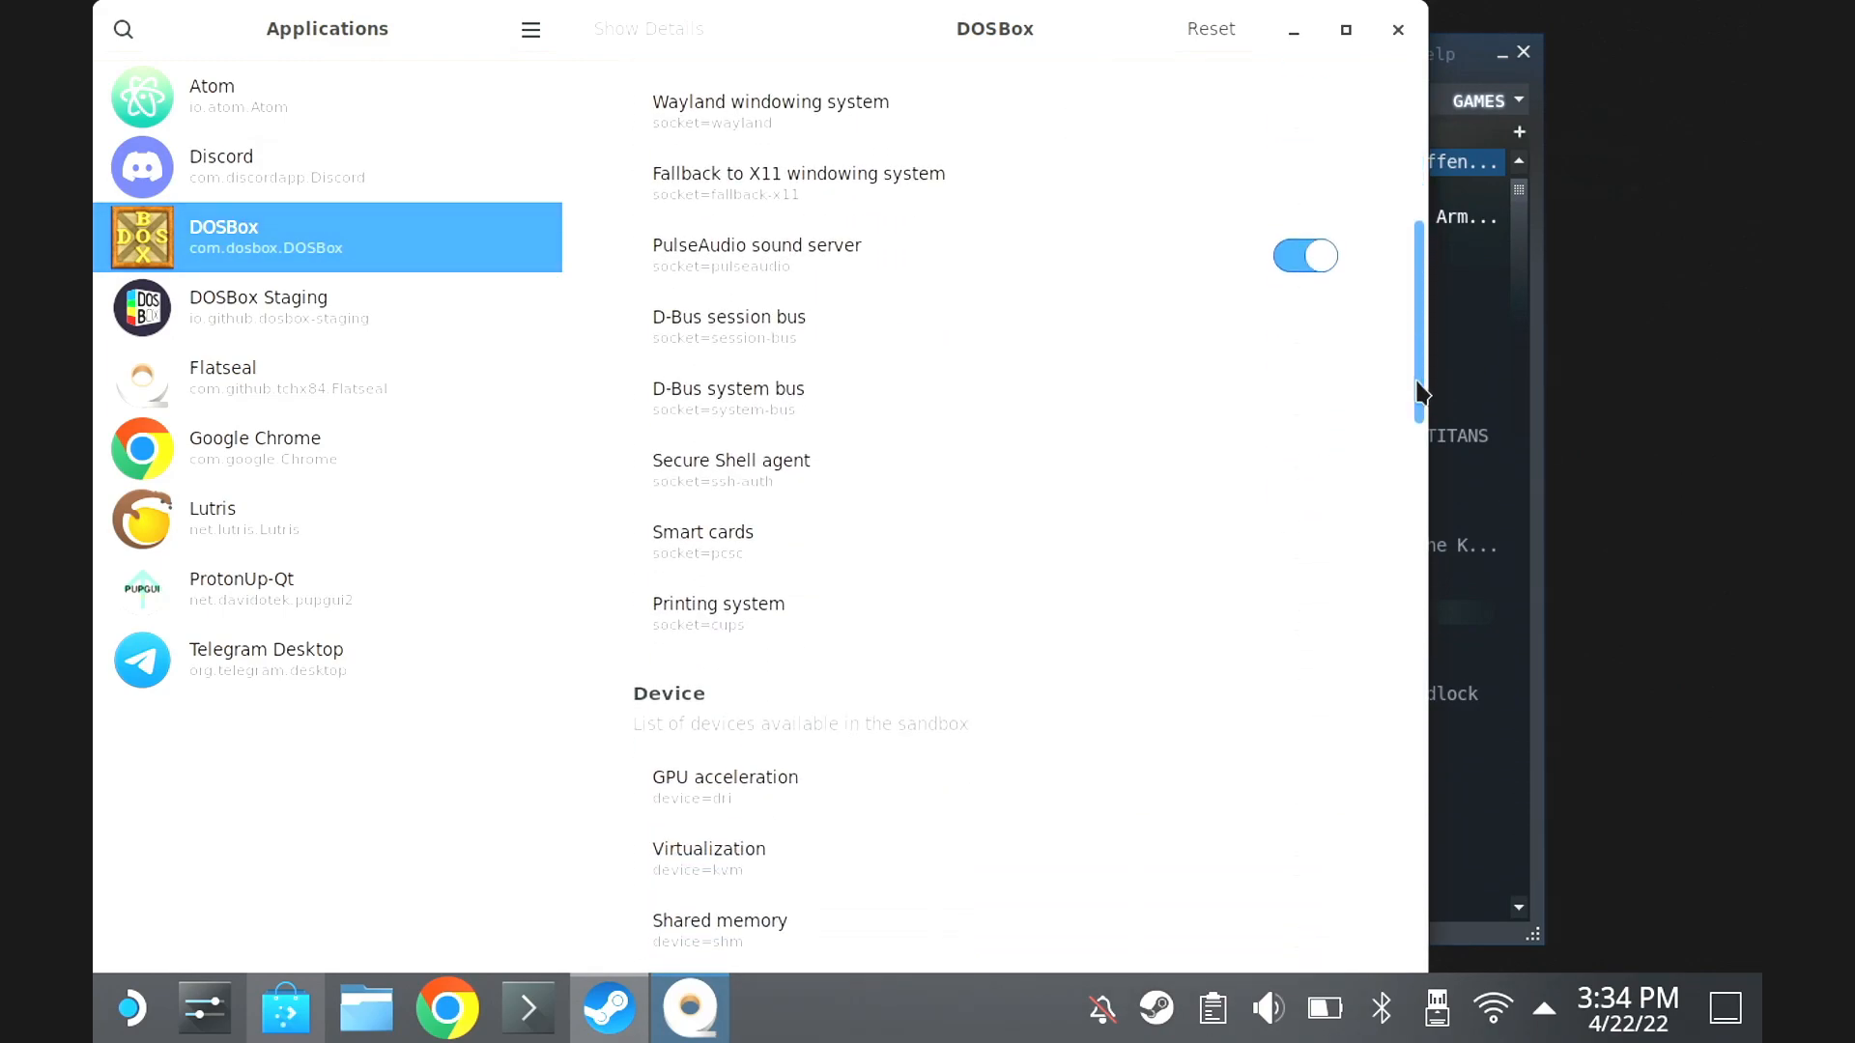
{"action": "scroll", "scroll_direction": "down", "scroll_amount": 3}
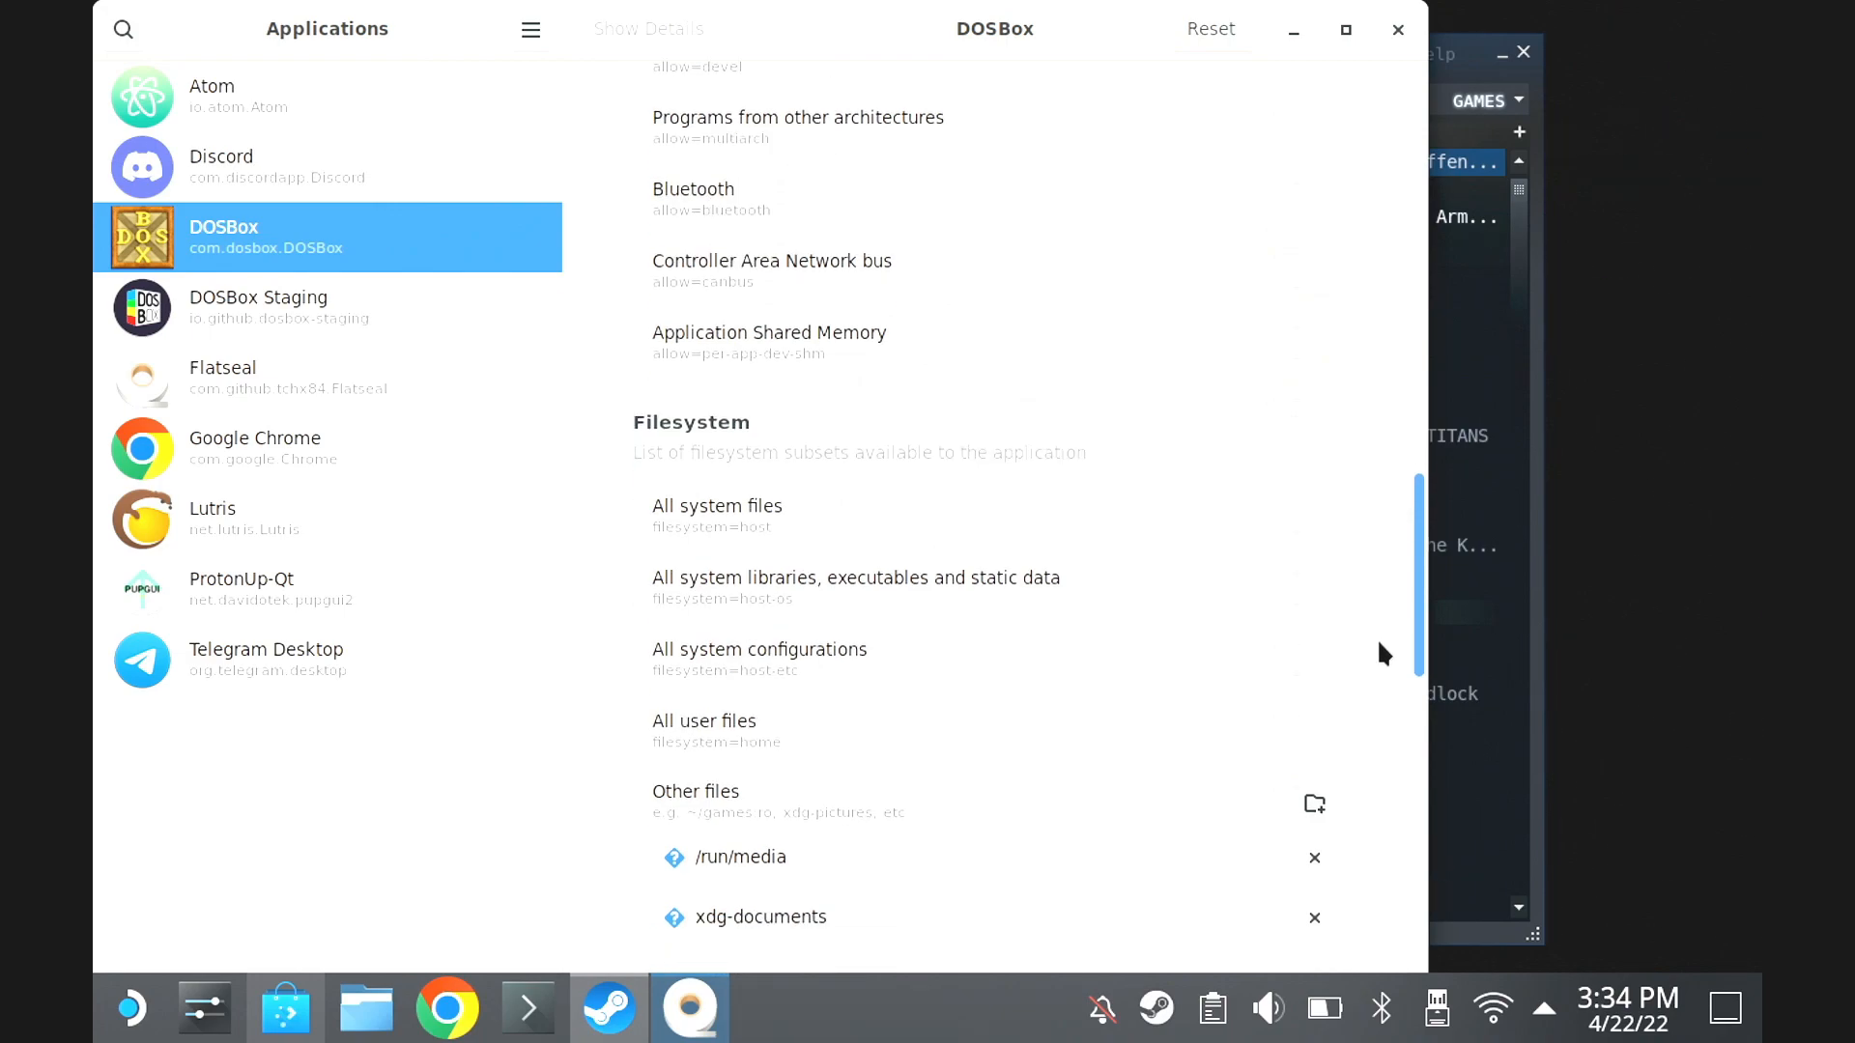
{"action": "scroll", "scroll_direction": "down", "scroll_amount": 3}
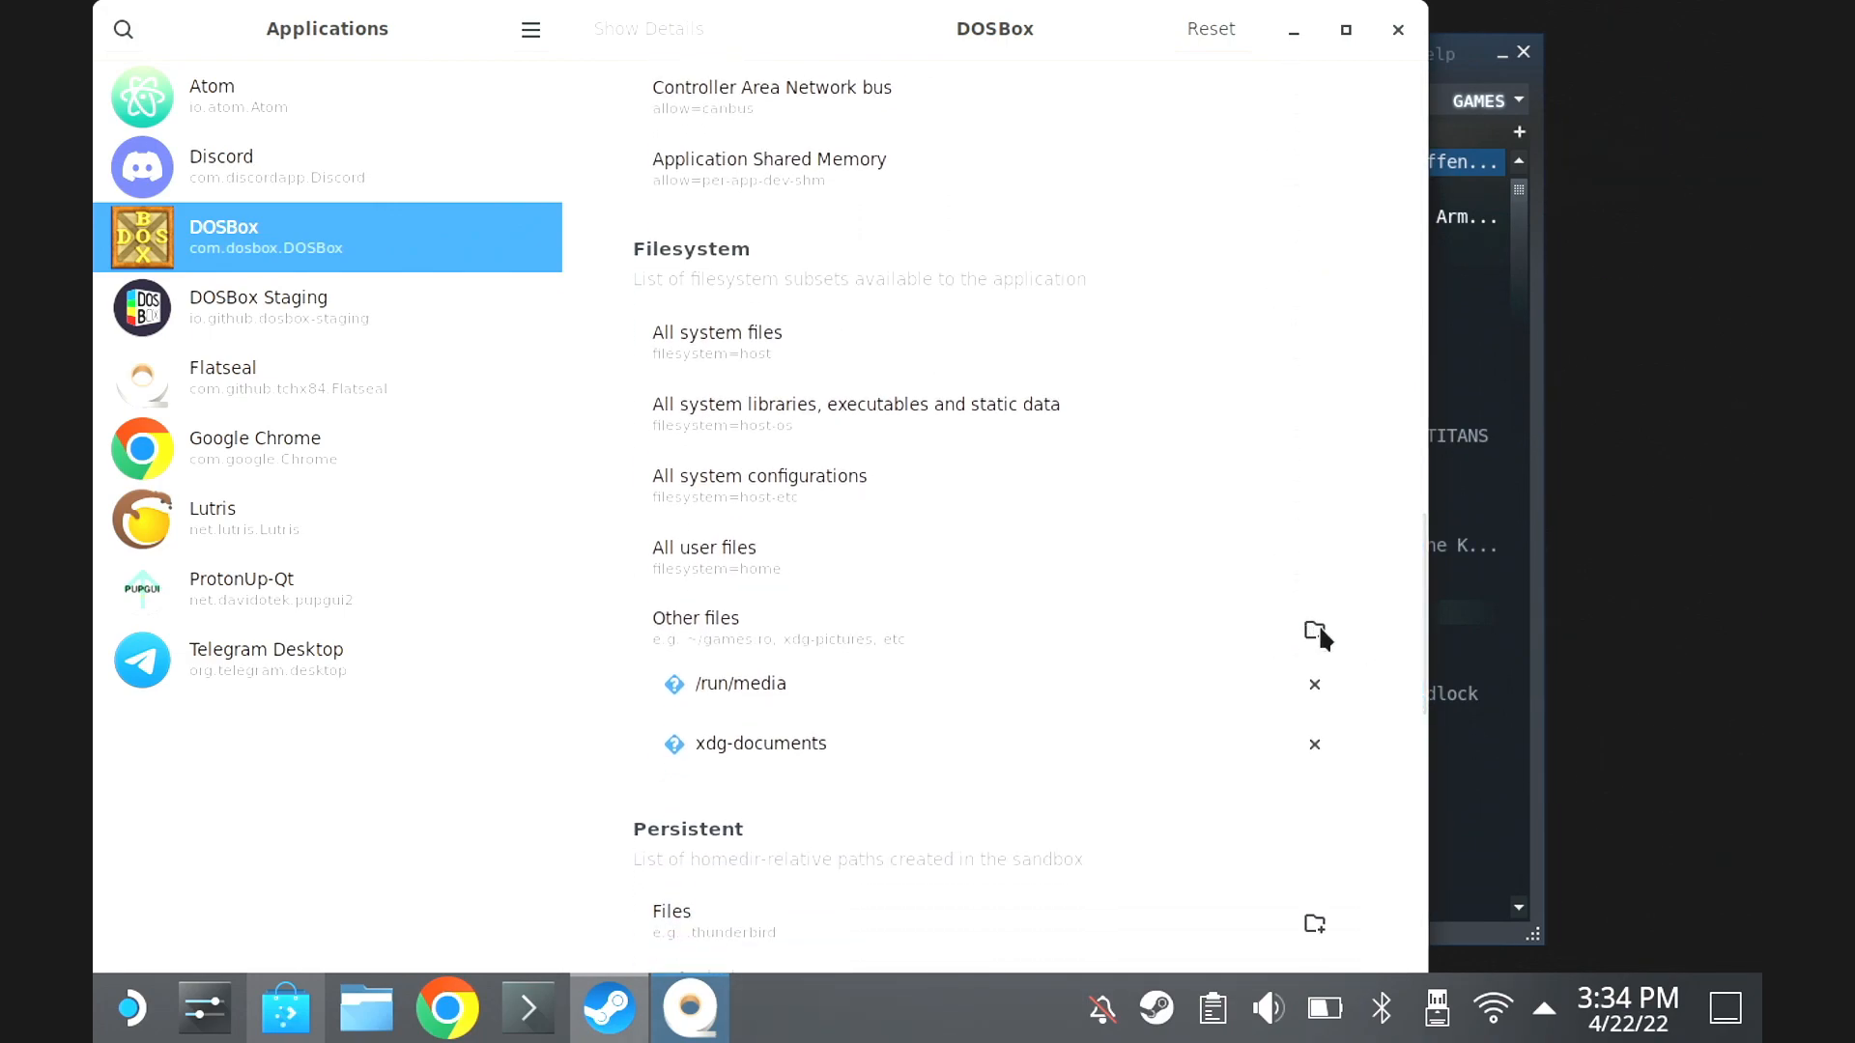
{"action": "mouse_move", "coordinate": [827, 682]}
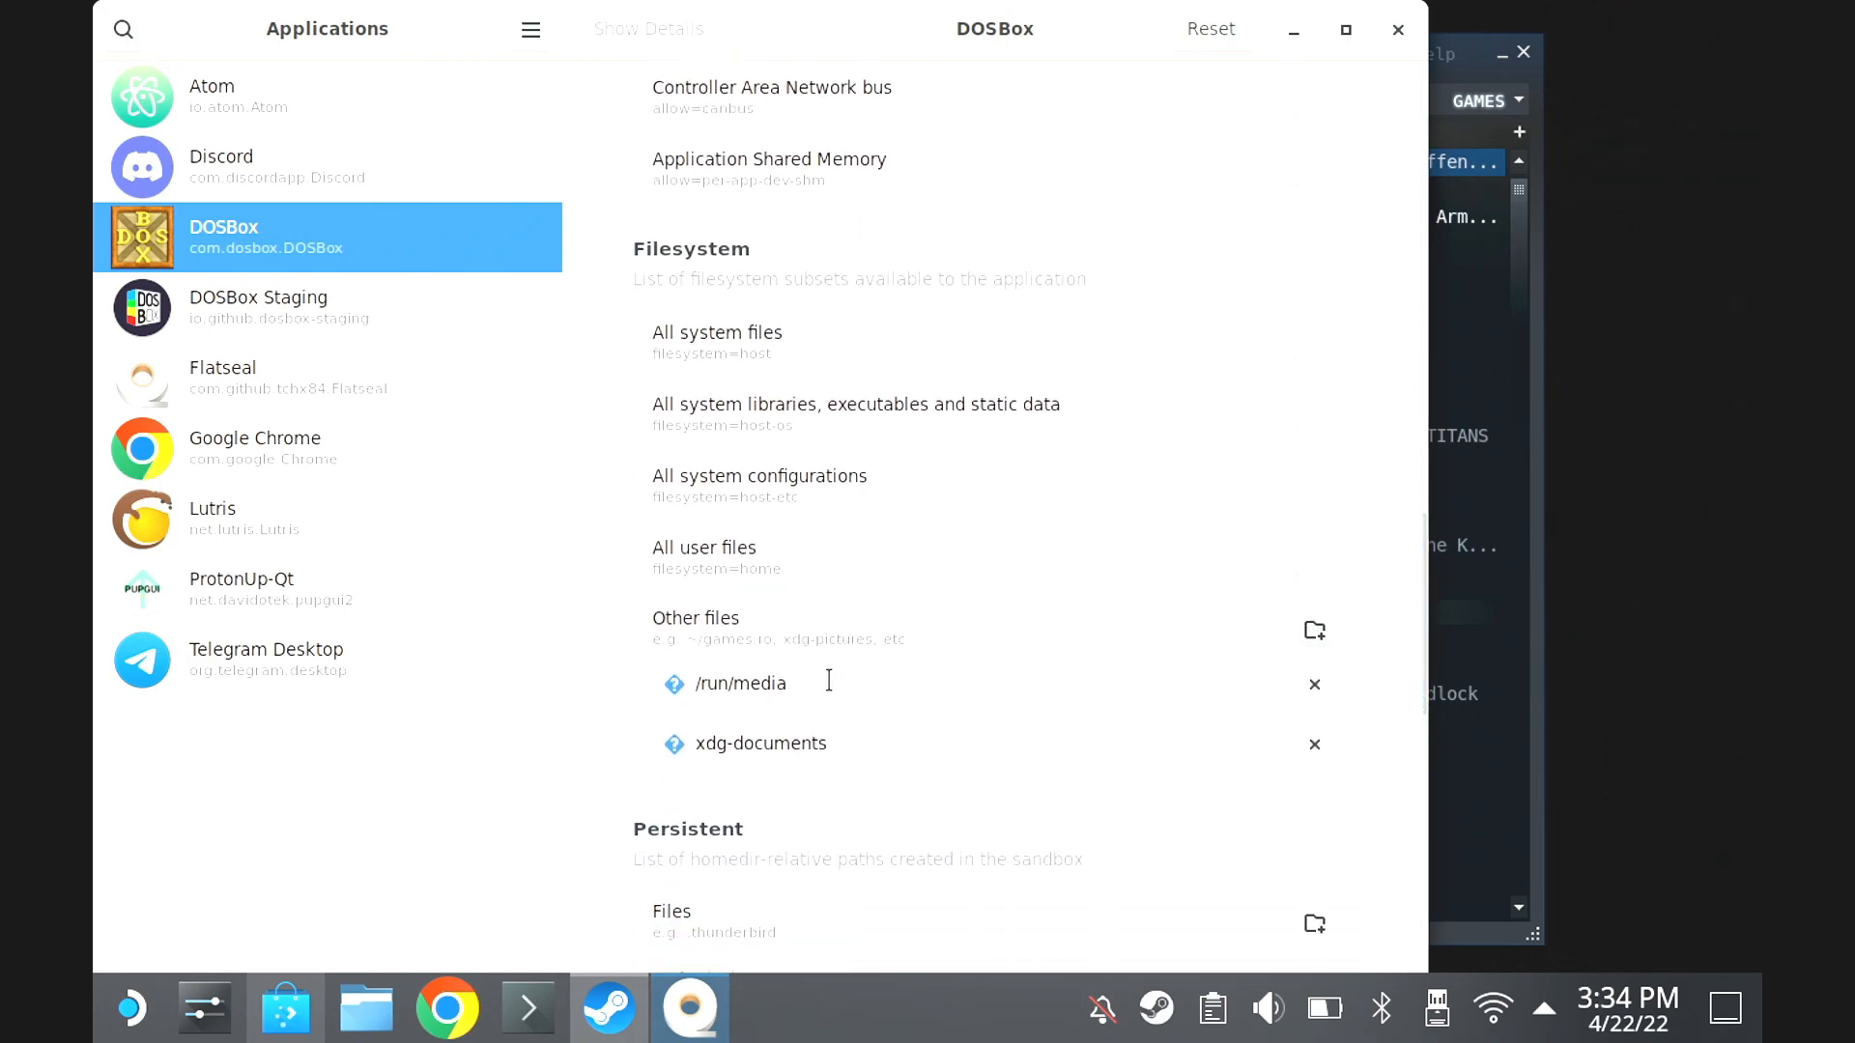
{"action": "left_click", "coordinate": [796, 684]}
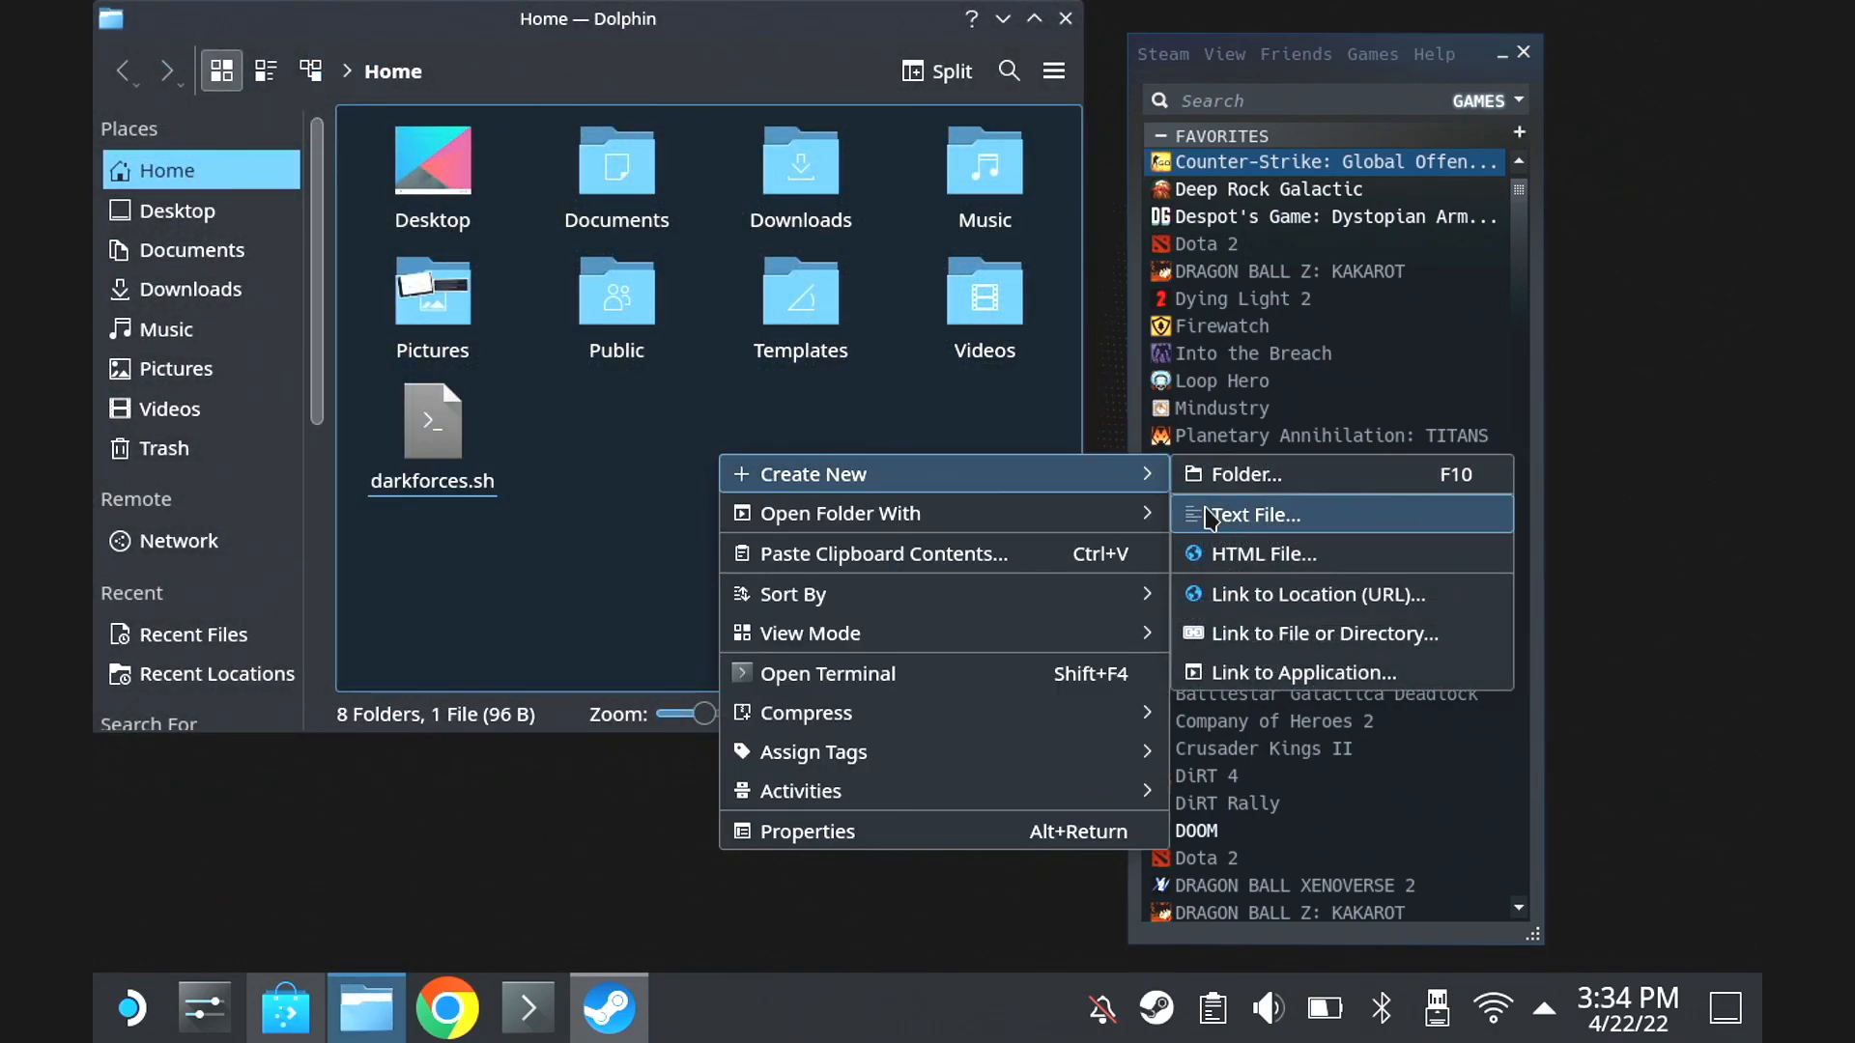
Create a new text file named somelauncher.sh in the home folder
{"action": "left_click", "coordinate": [1256, 514]}
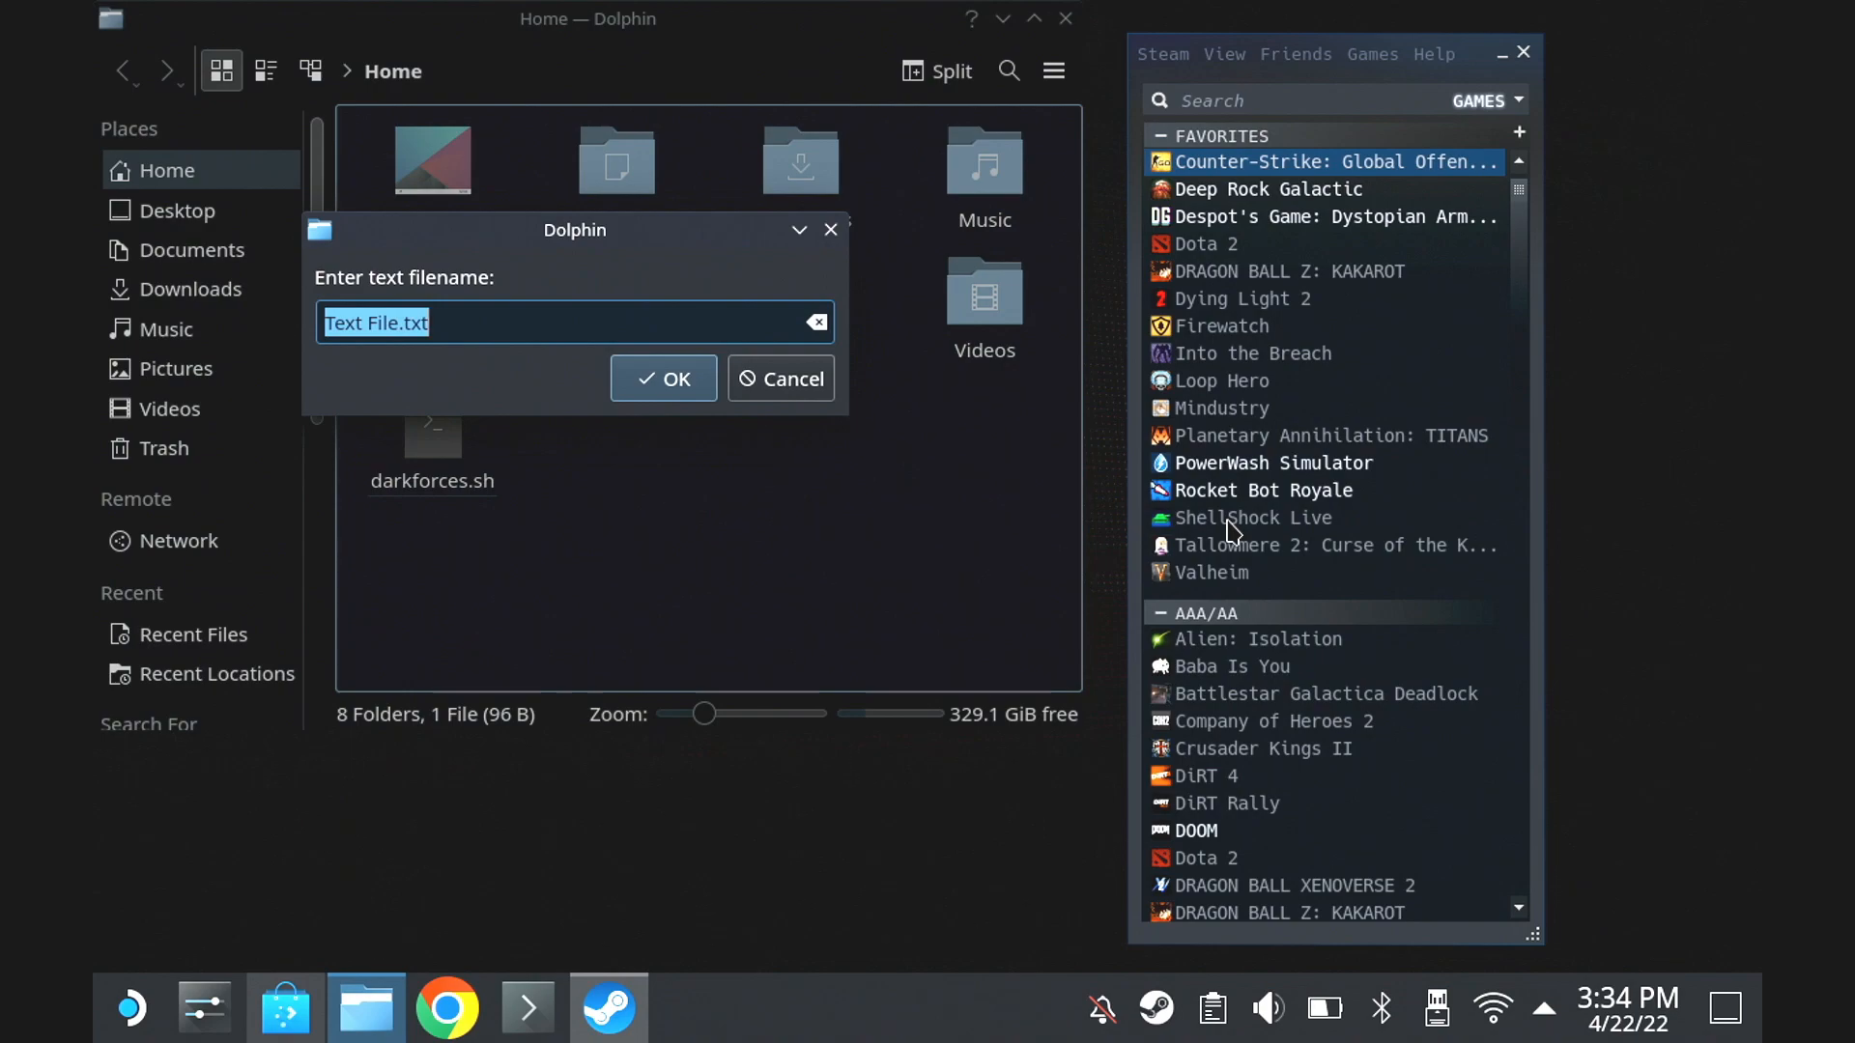
{"action": "type", "text": "somelauncher.s"}
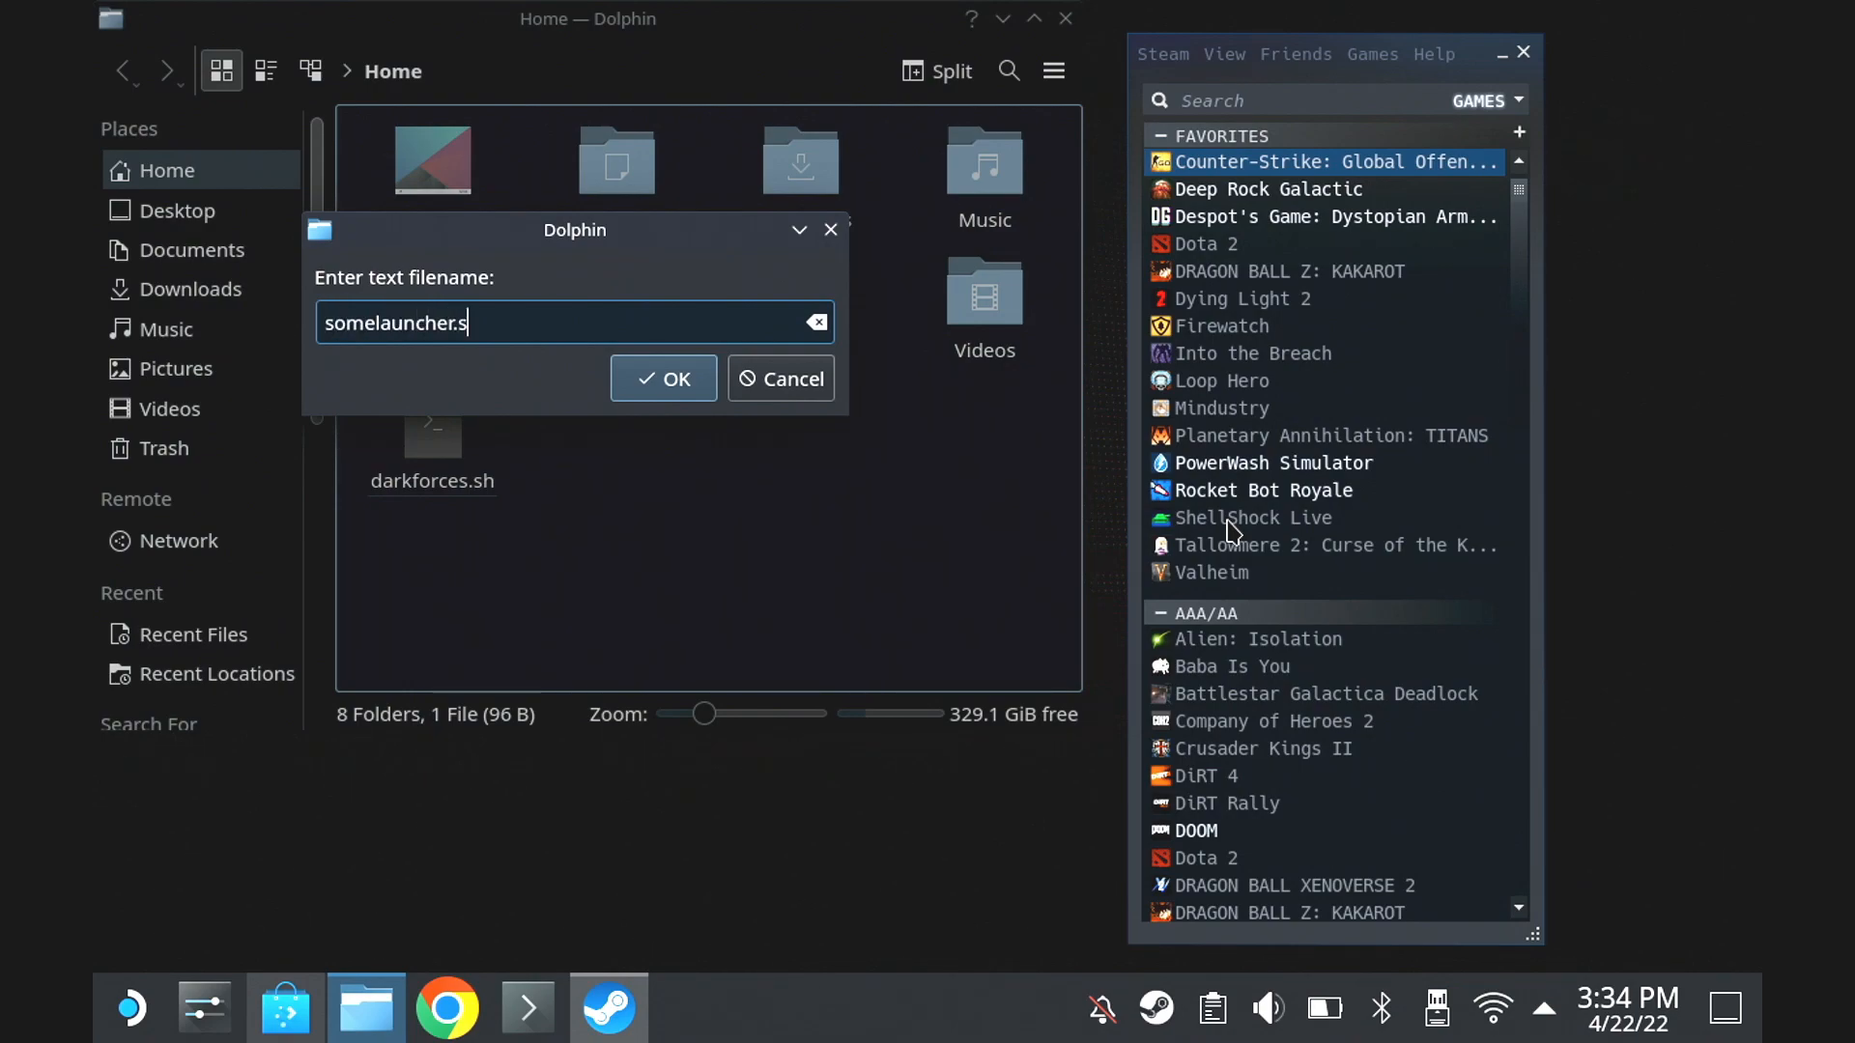
{"action": "left_click", "coordinate": [663, 379]}
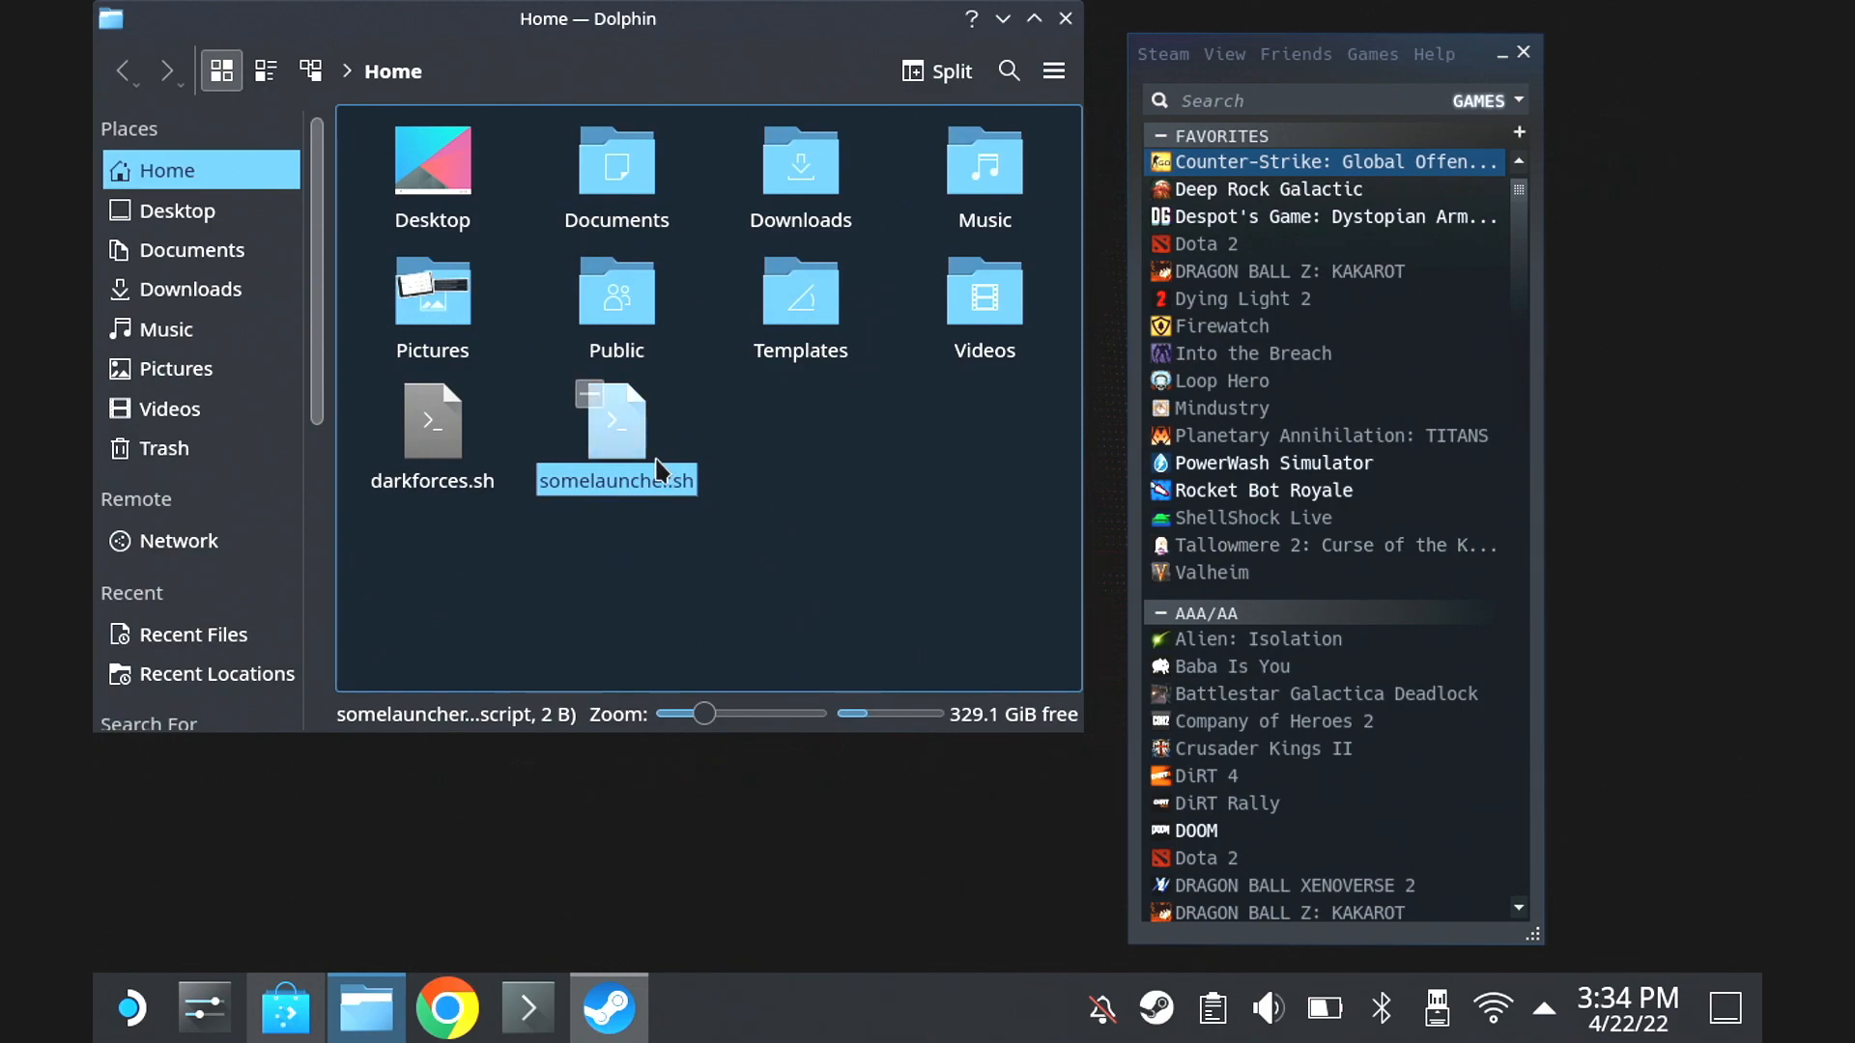
Mark somelauncher.sh as executable in its Properties permissions
{"action": "right_click", "coordinate": [617, 419]}
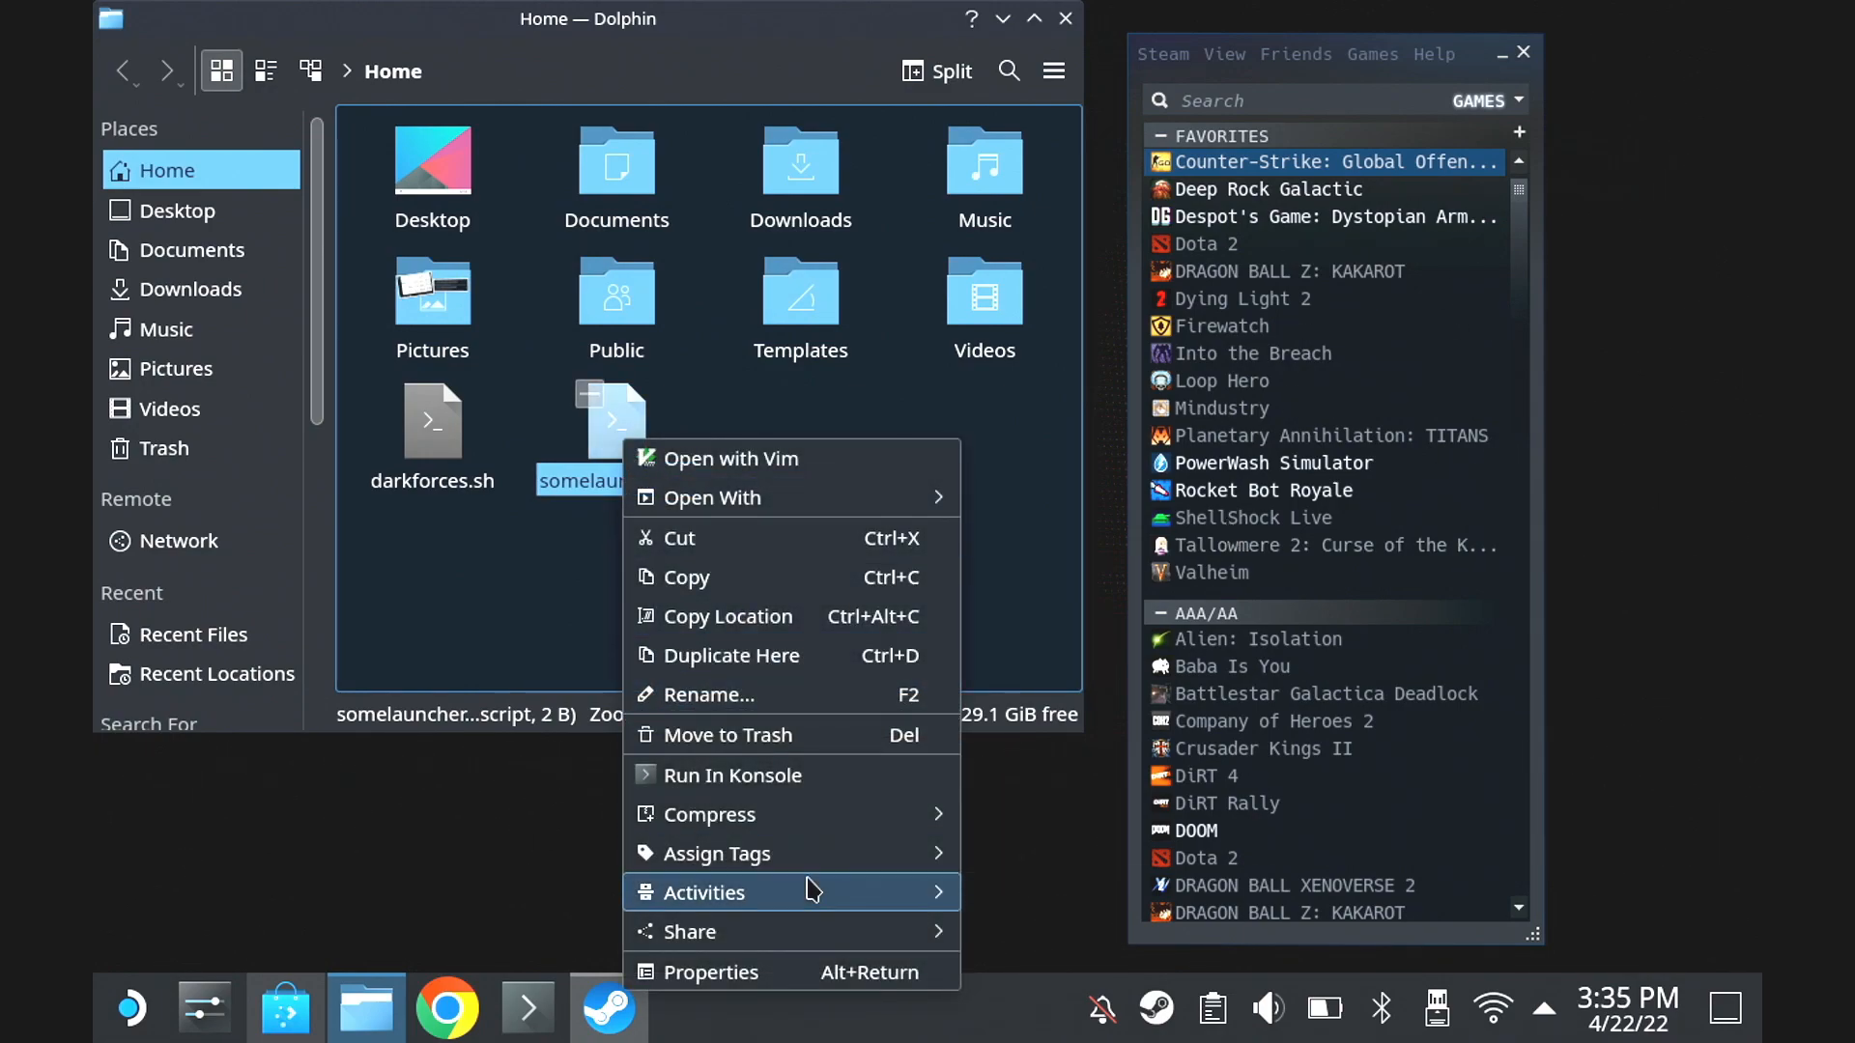
{"action": "left_click", "coordinate": [712, 972]}
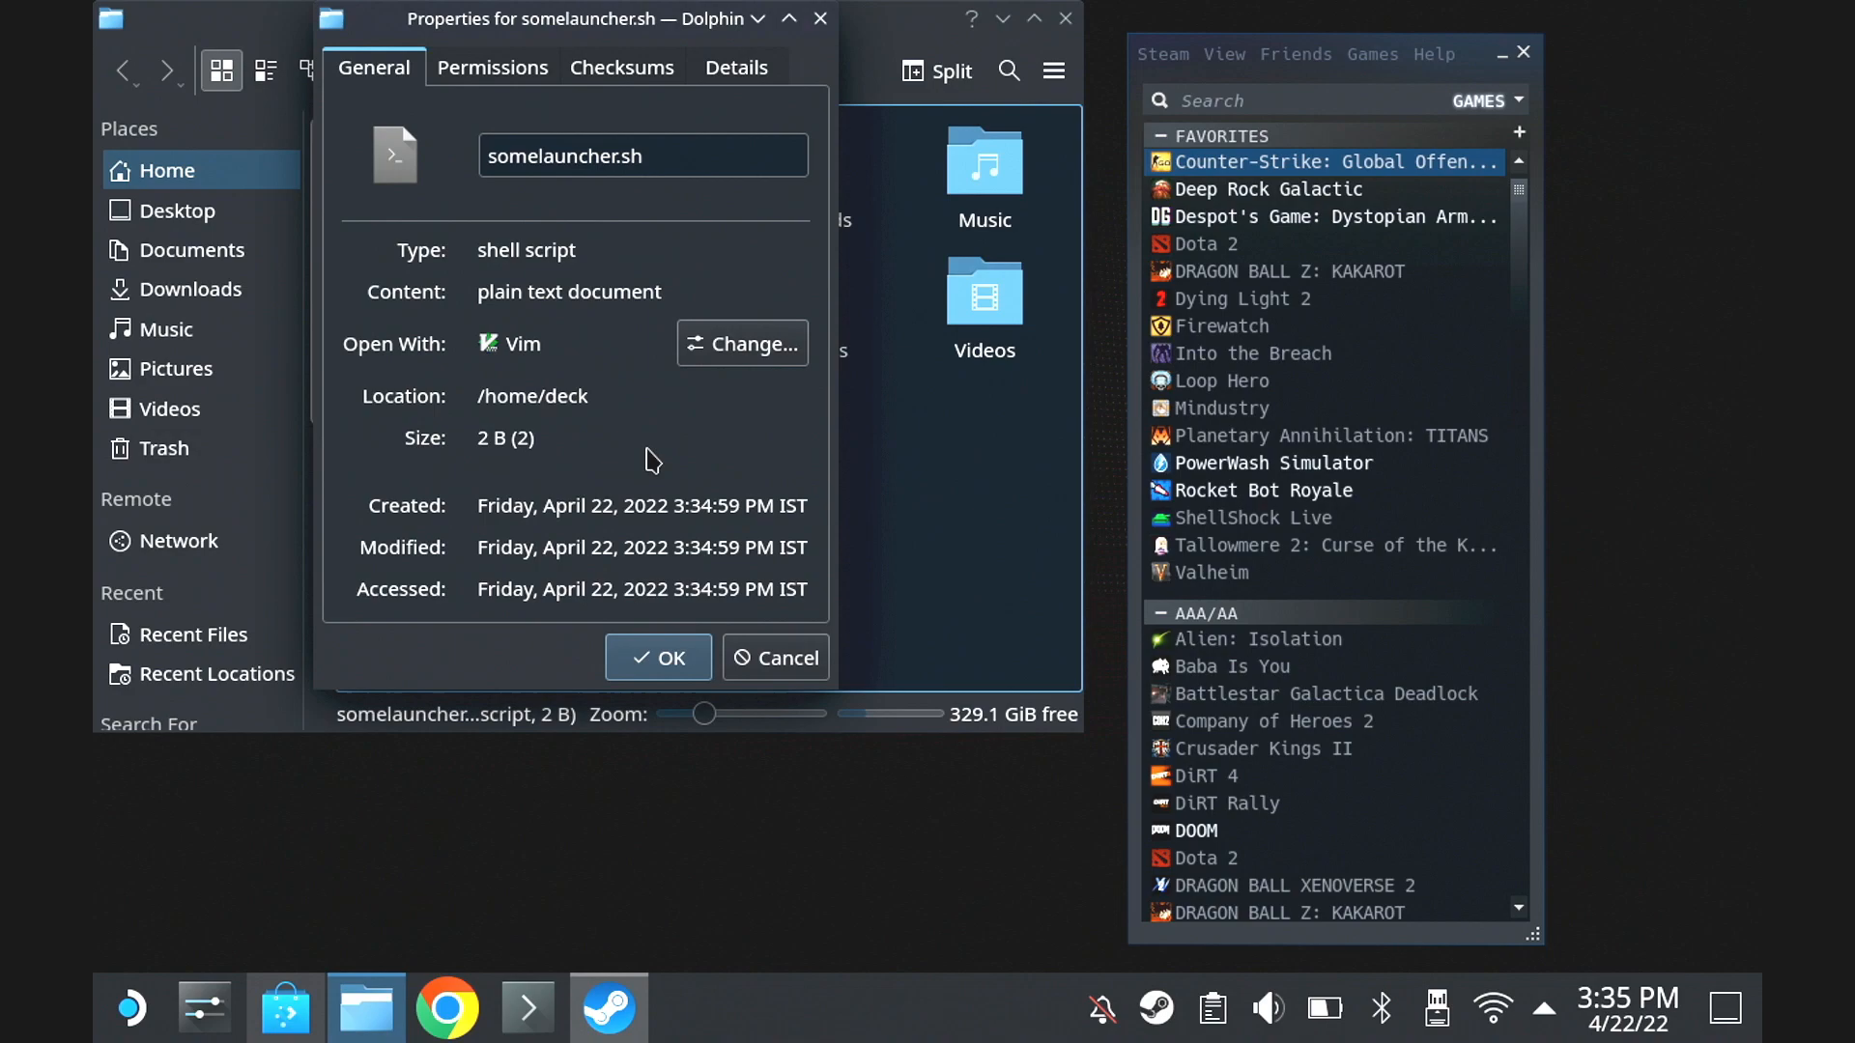
{"action": "left_click", "coordinate": [493, 68]}
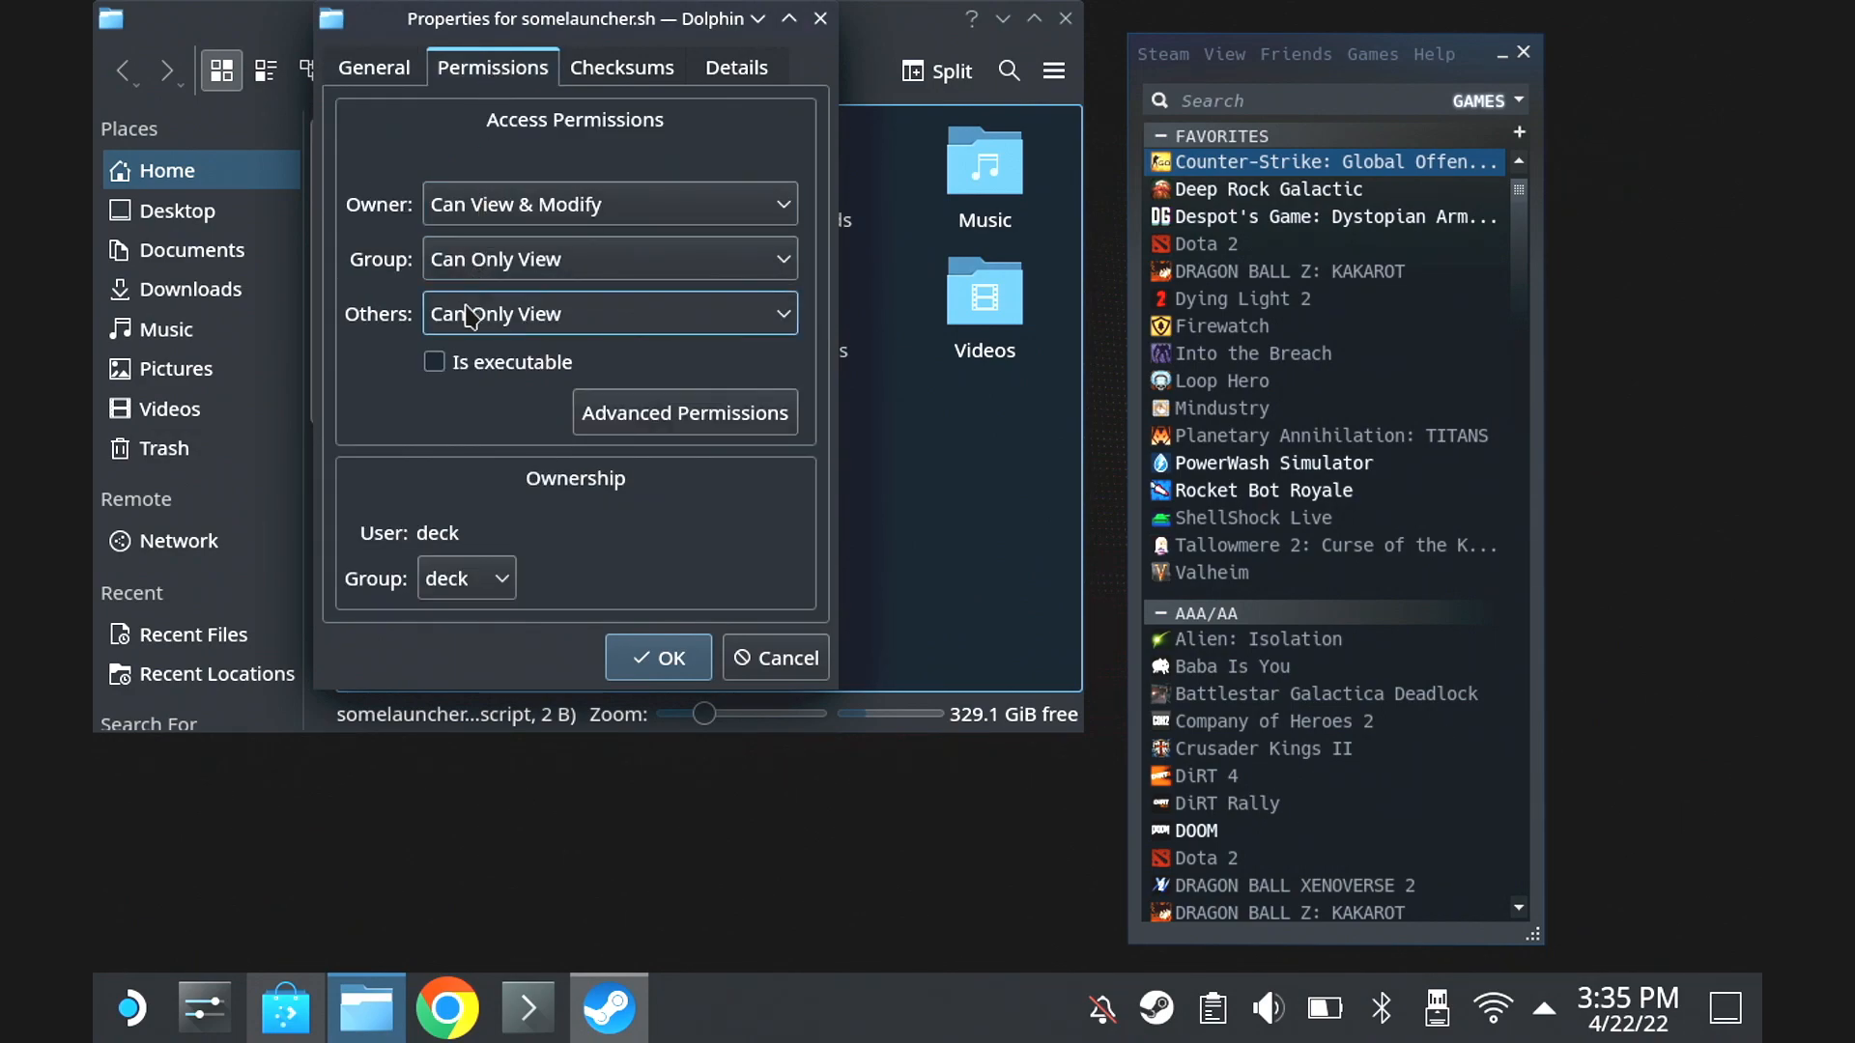
{"action": "left_click", "coordinate": [433, 363]}
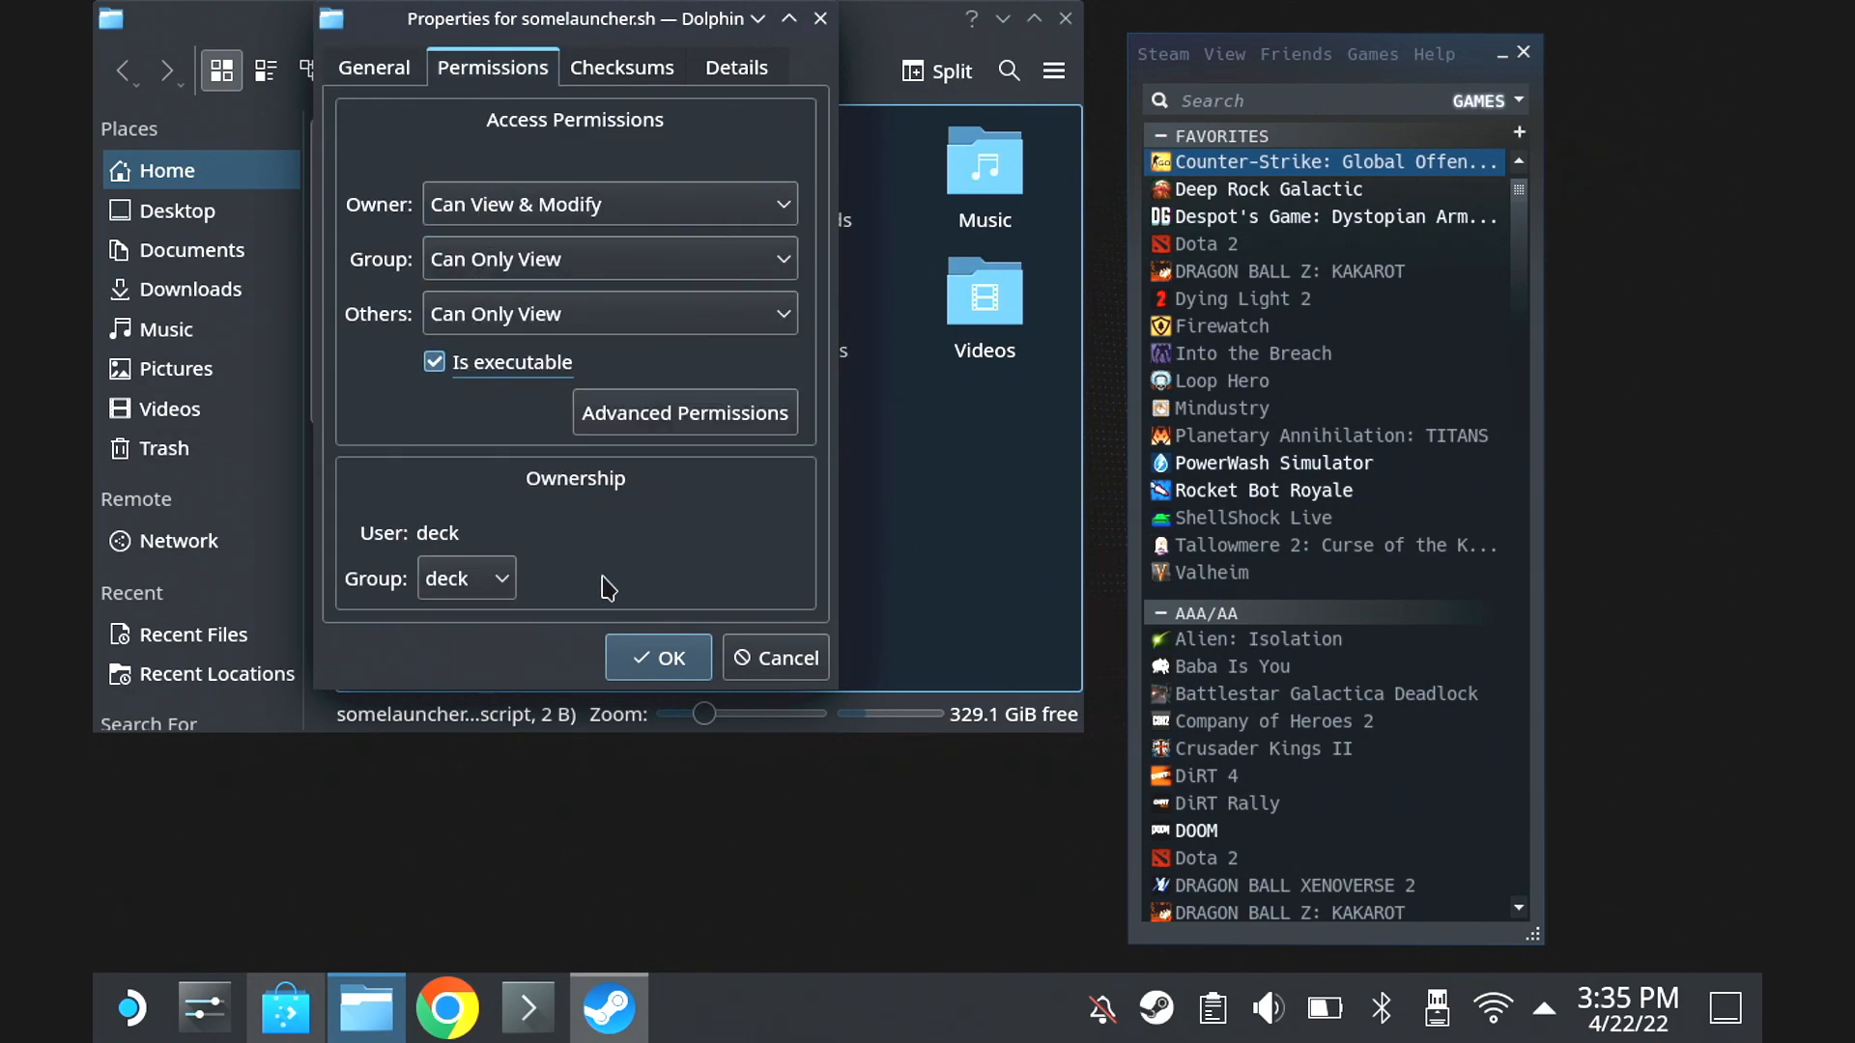
{"action": "left_click", "coordinate": [657, 657]}
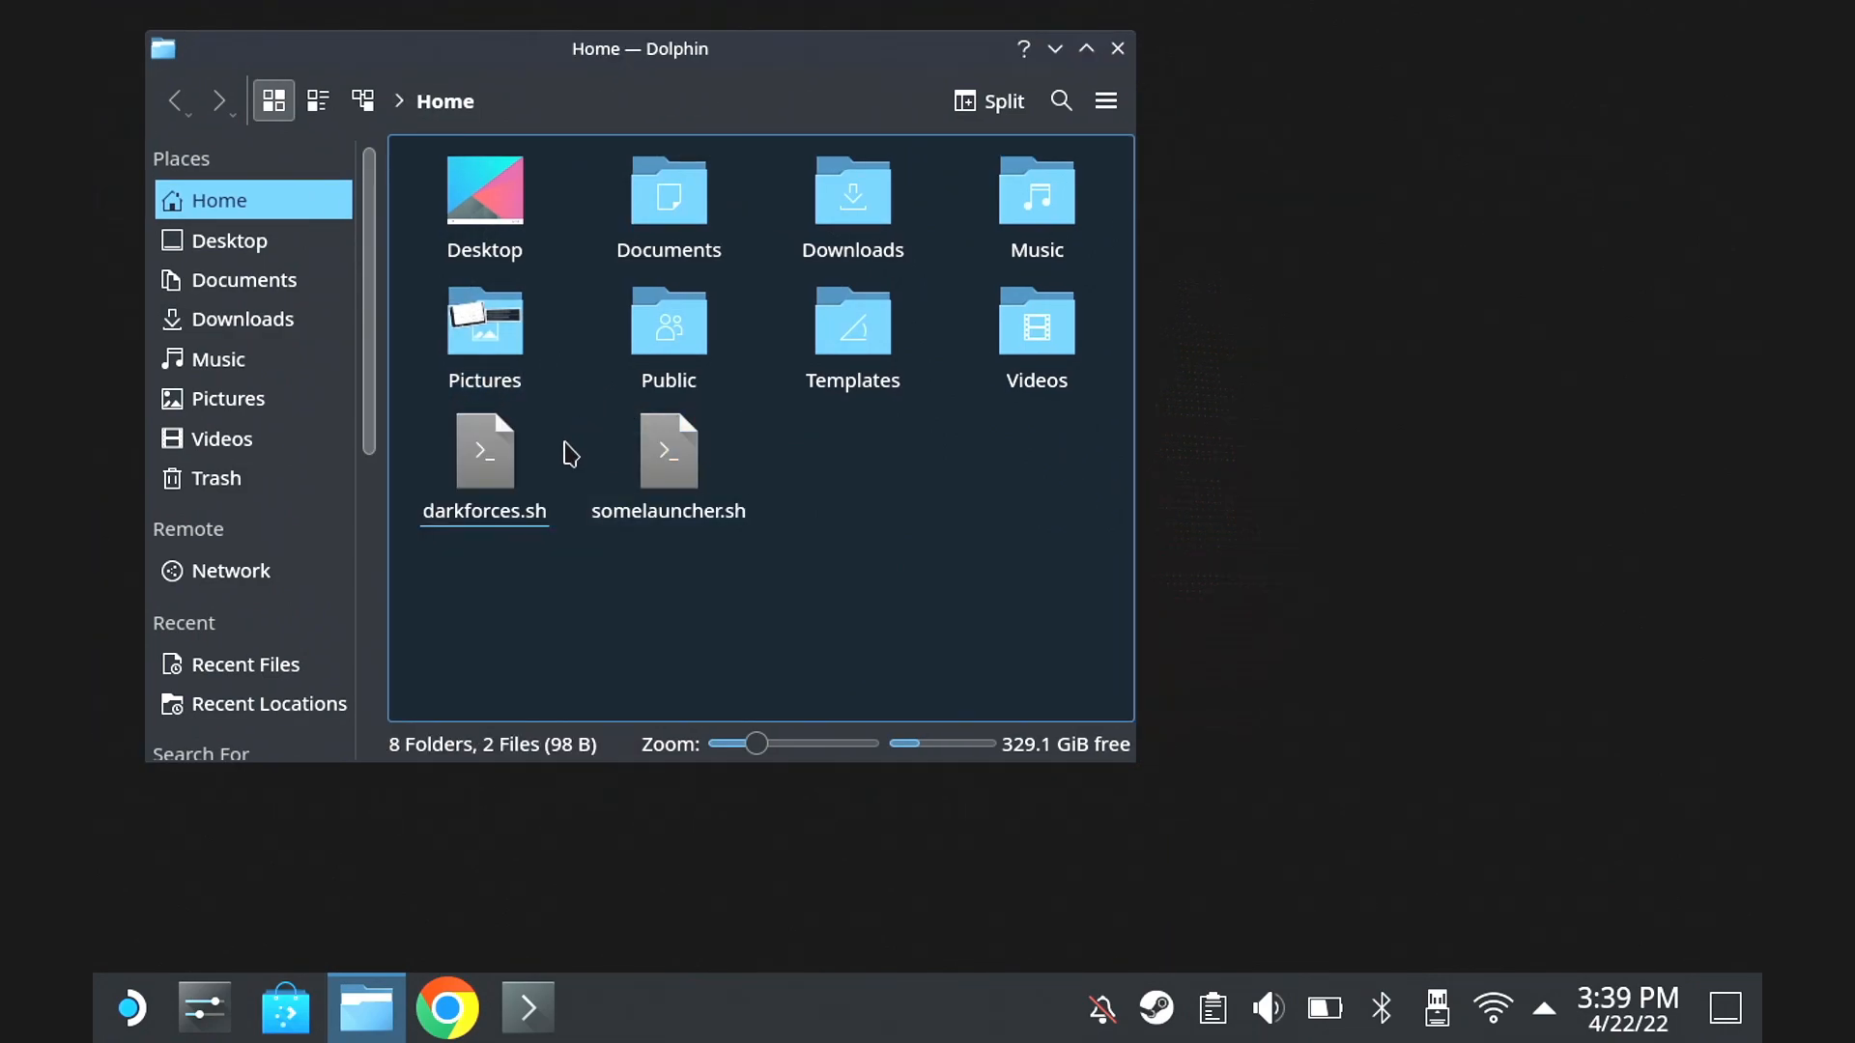
Open darkforces.sh from Dolphin with Atom
{"action": "right_click", "coordinate": [483, 450]}
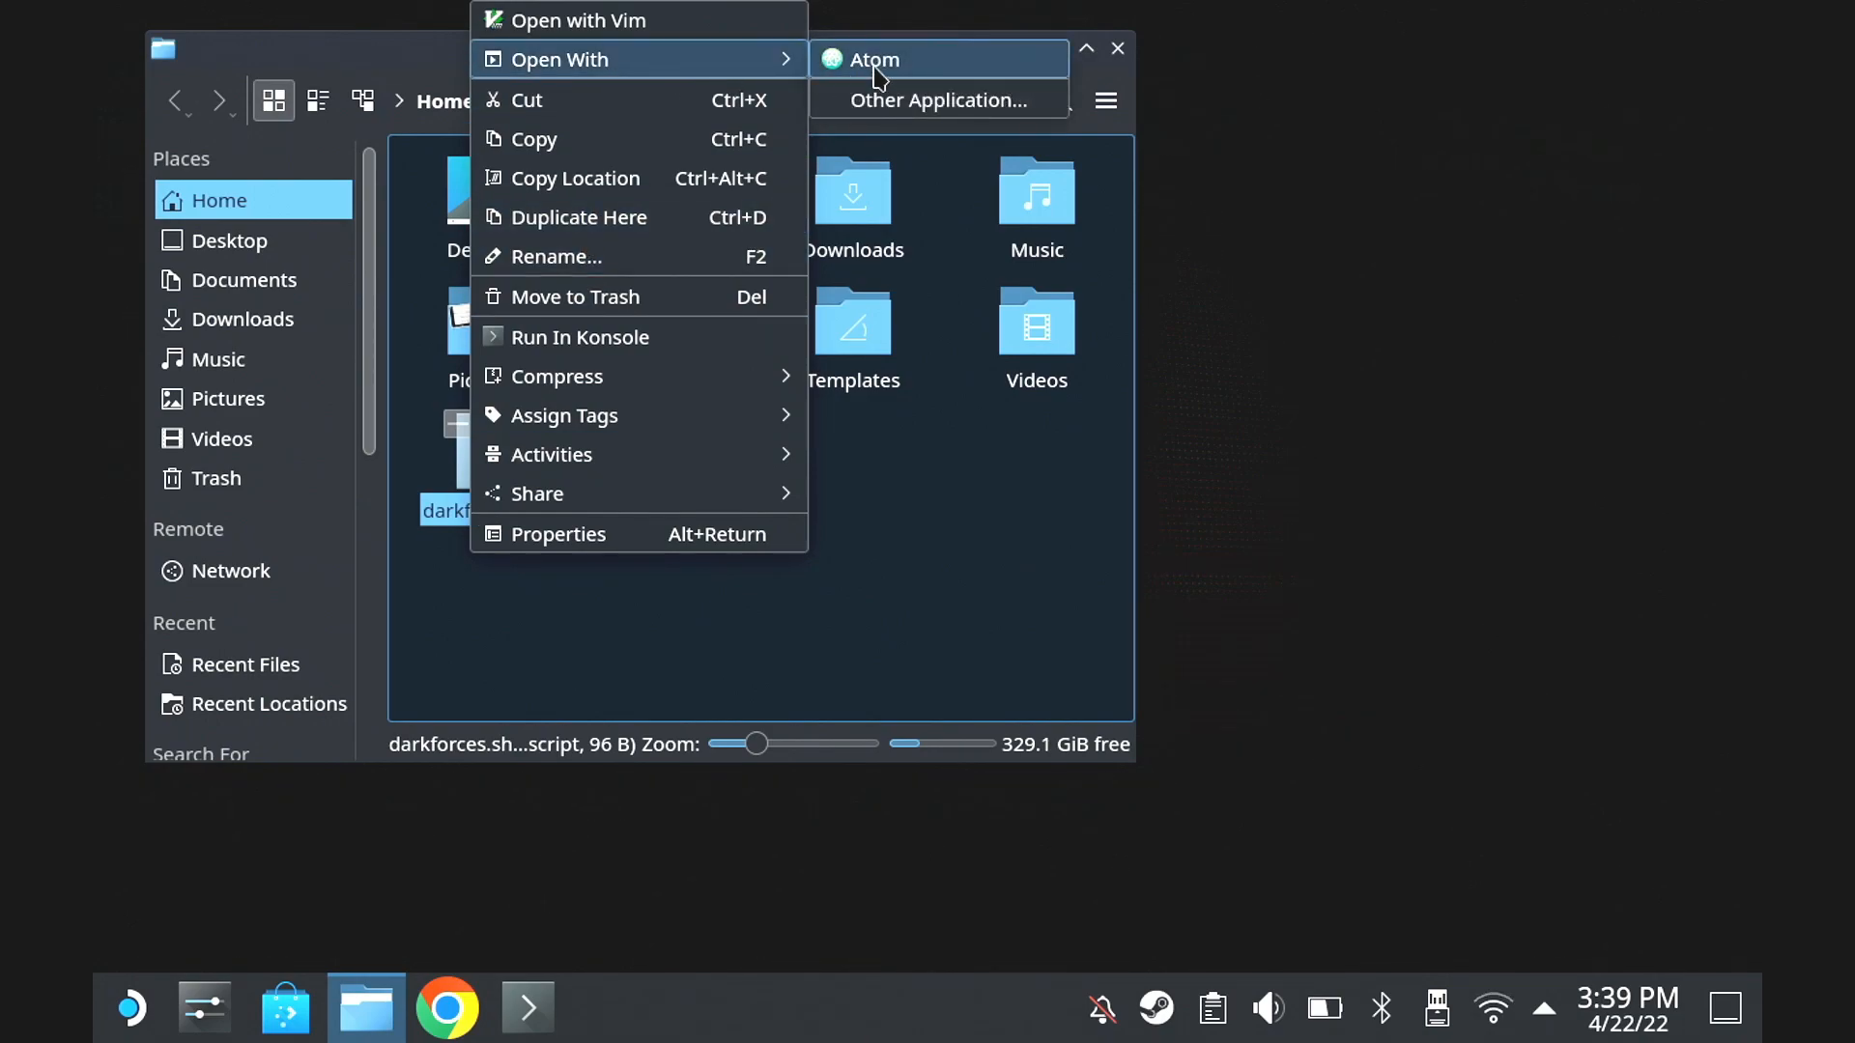
{"action": "left_click", "coordinate": [870, 58]}
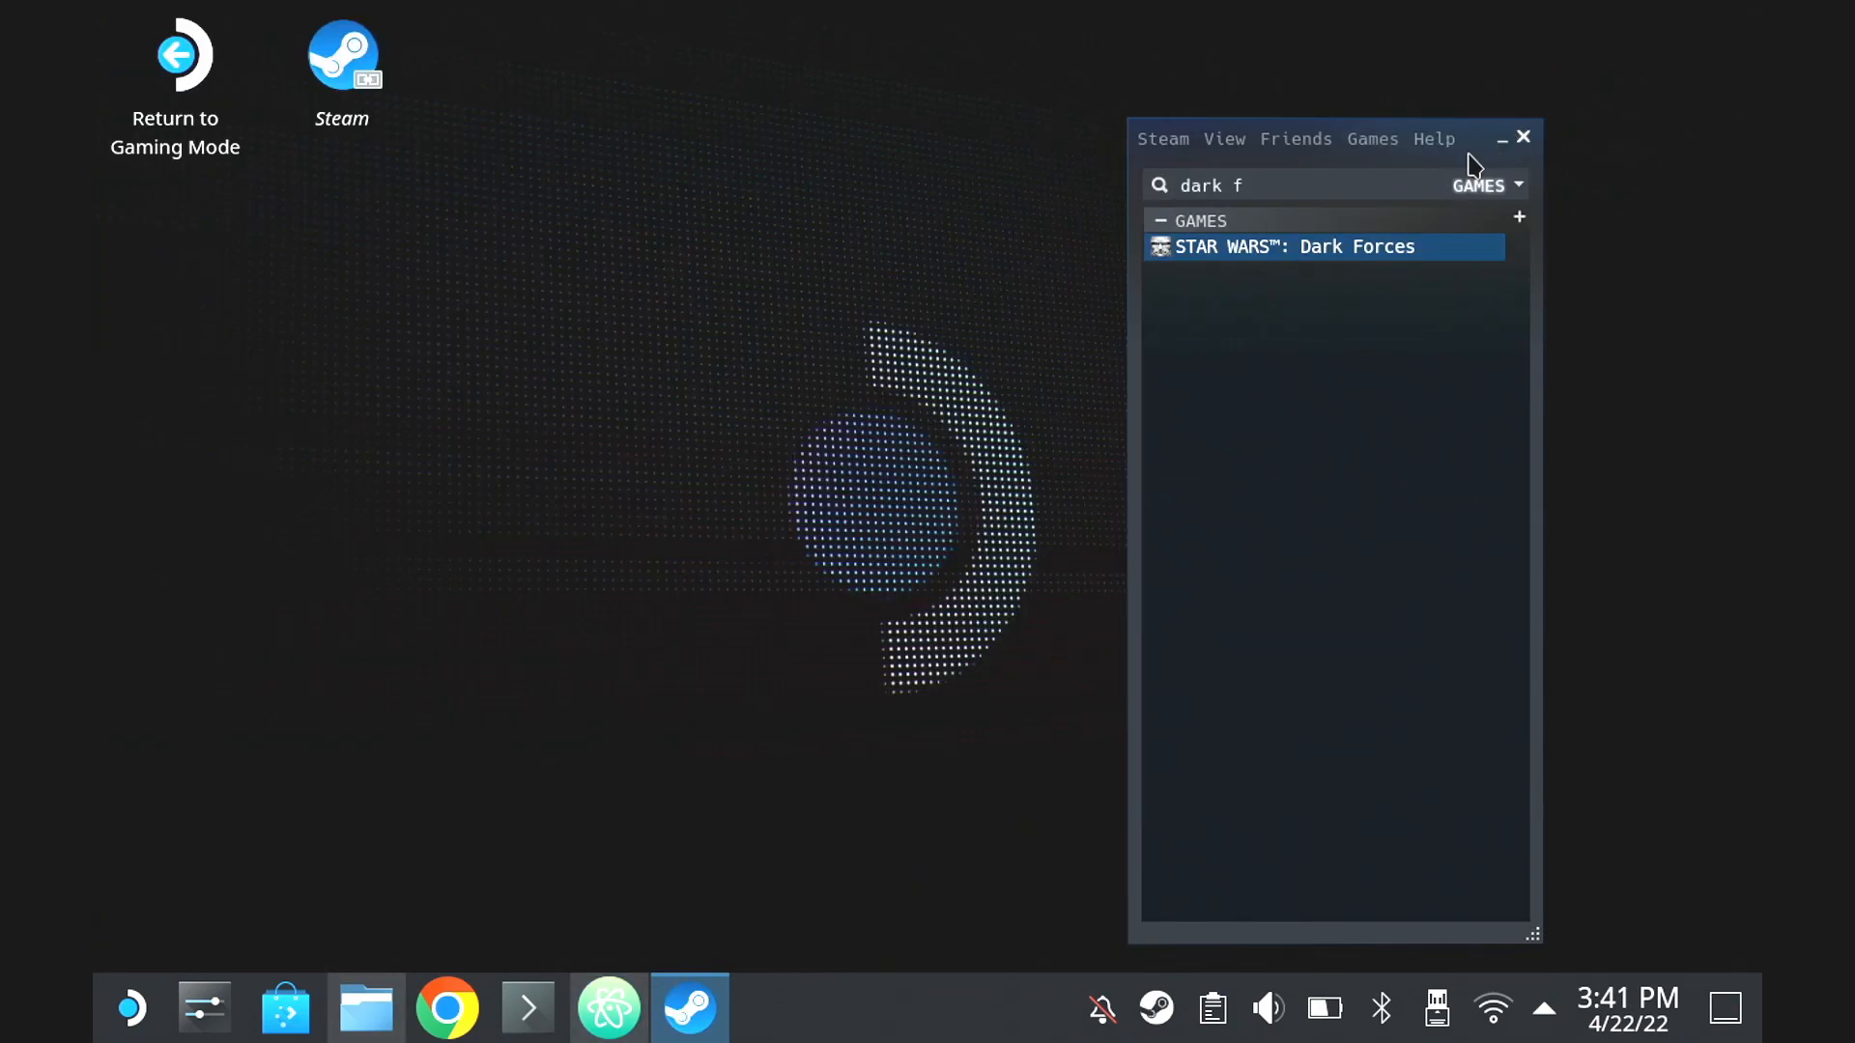
{"action": "mouse_move", "coordinate": [1331, 166]}
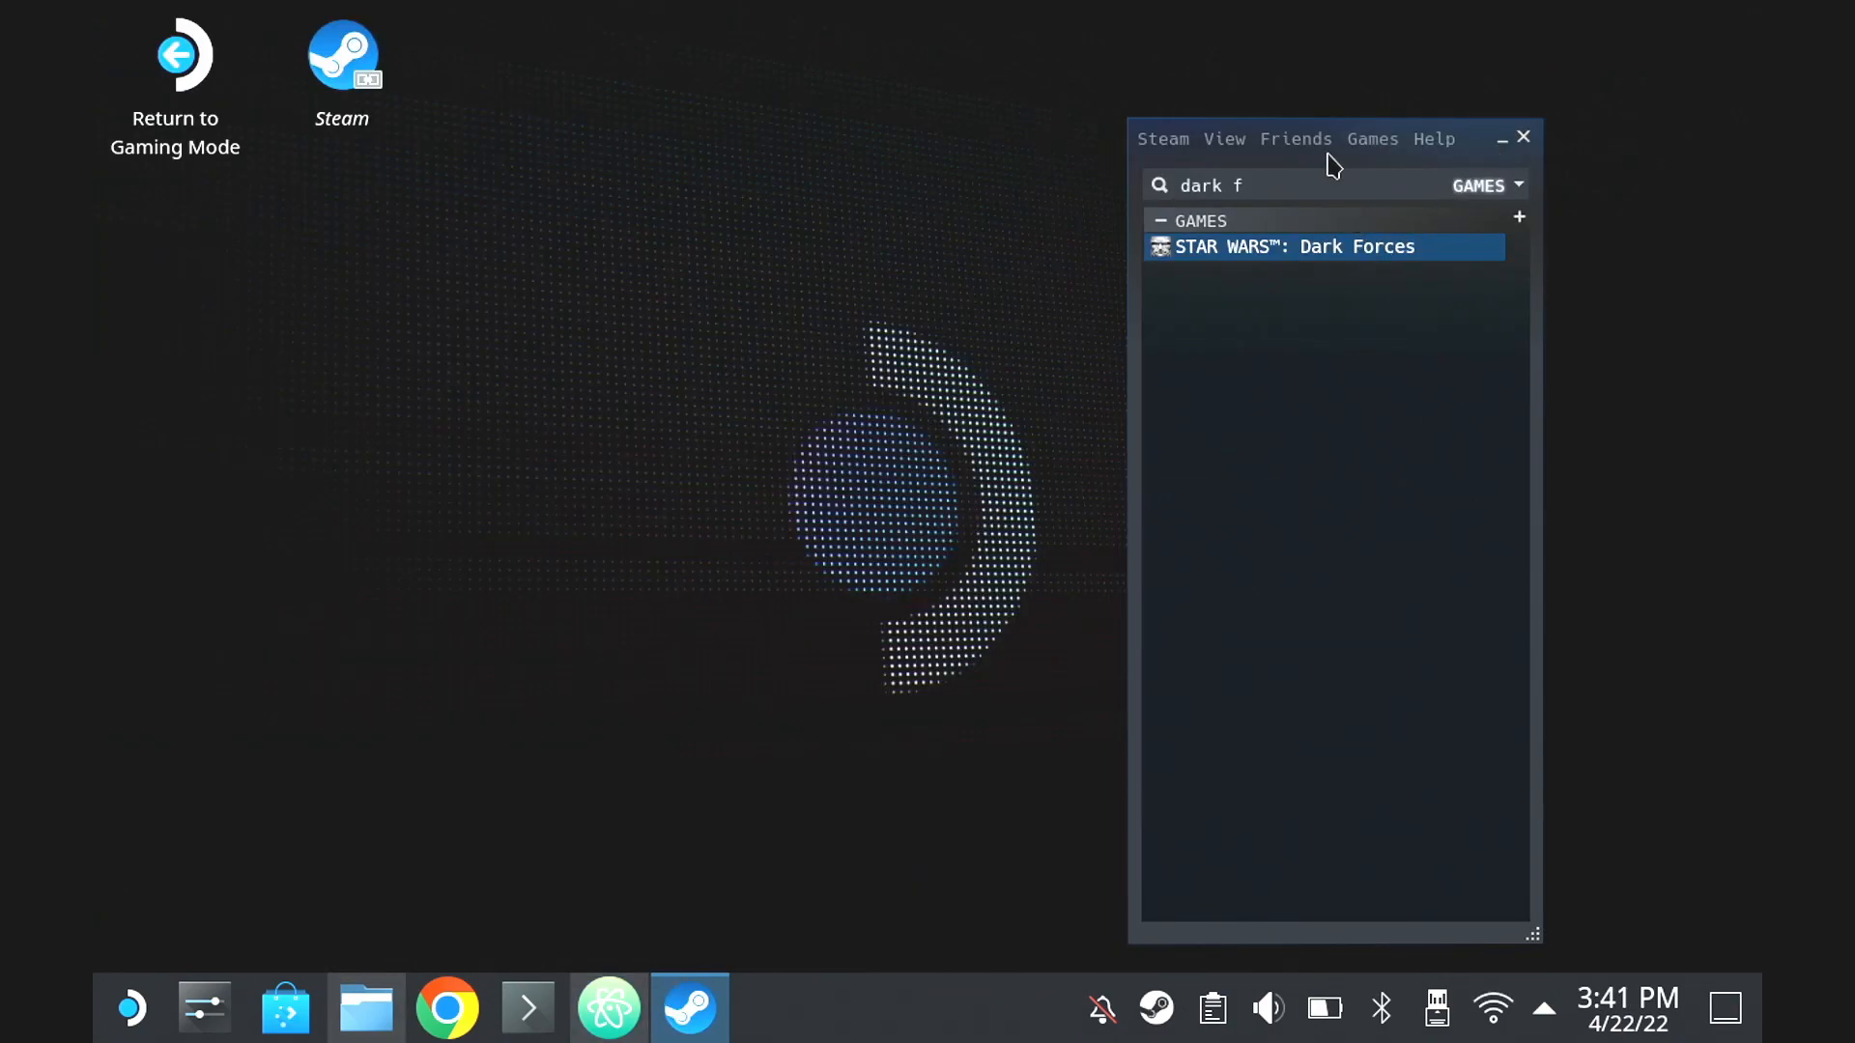
Add darkforces.sh from /home/deck as a non-Steam game, listing All Files to find the script
{"action": "left_click", "coordinate": [1372, 140]}
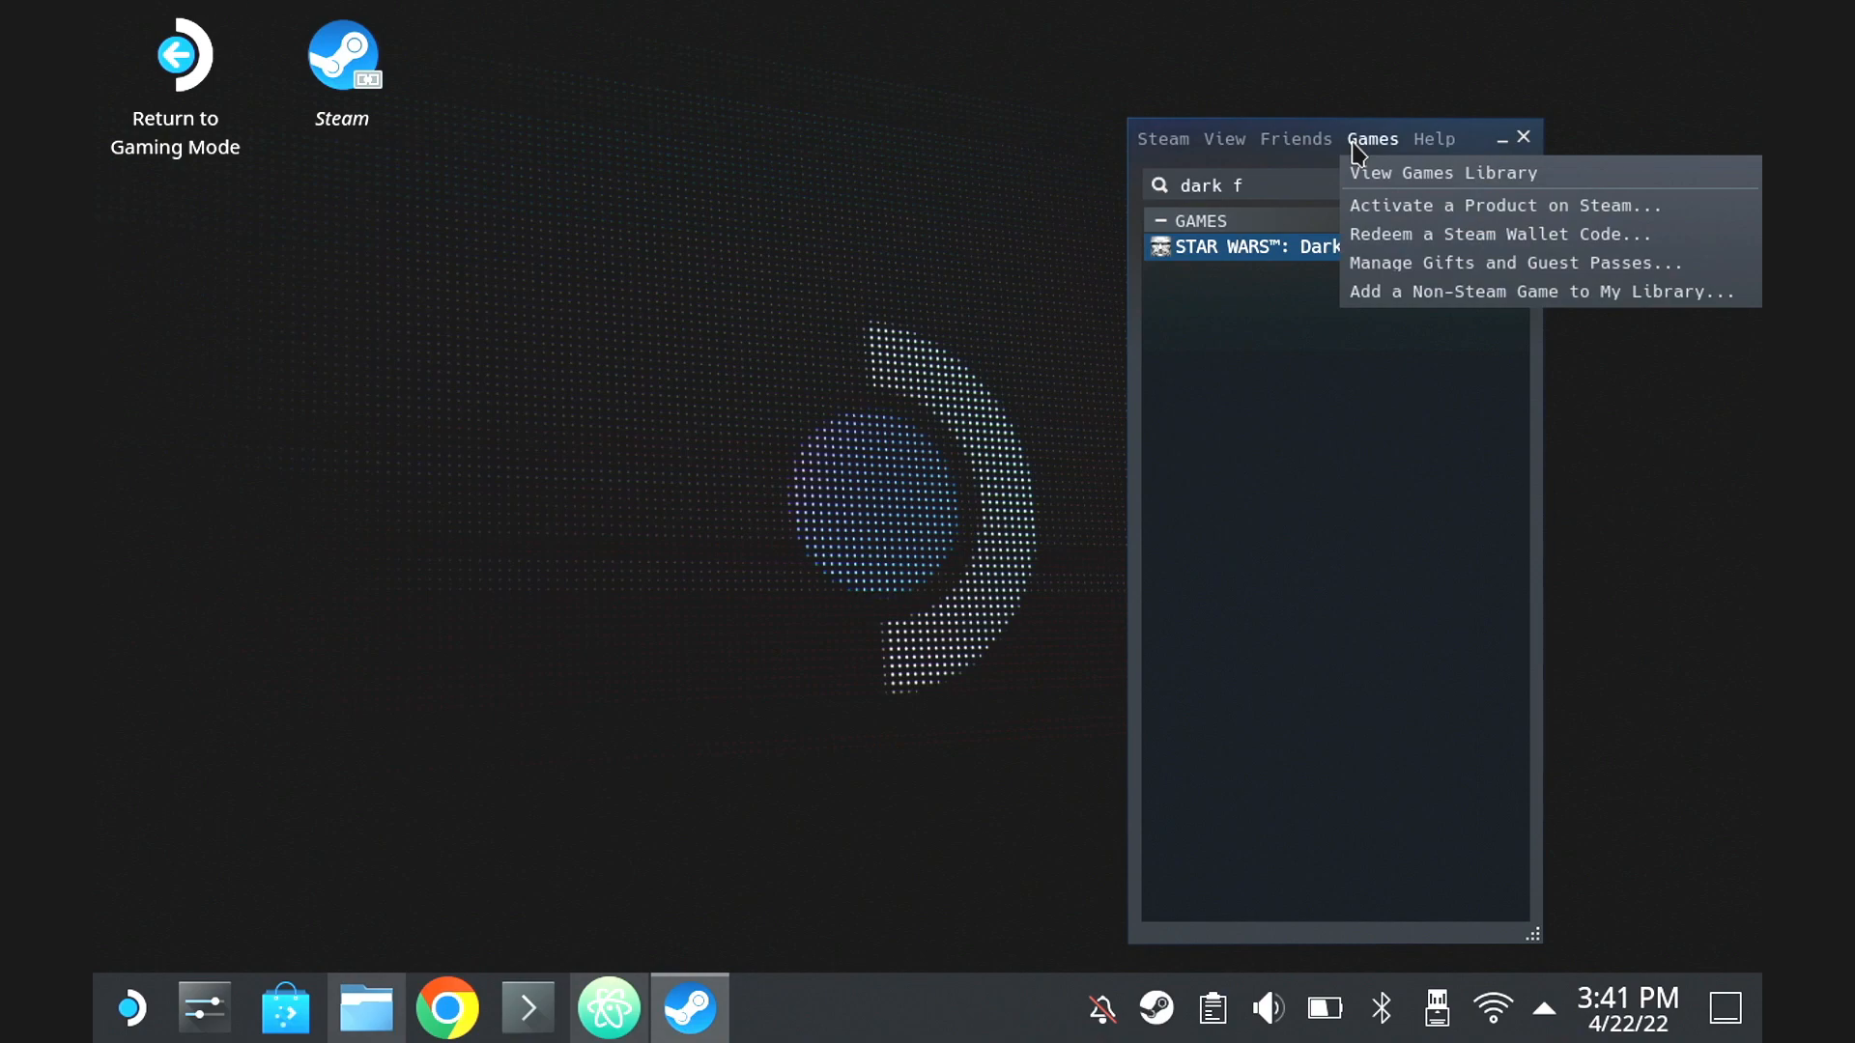
{"action": "mouse_move", "coordinate": [1389, 278]}
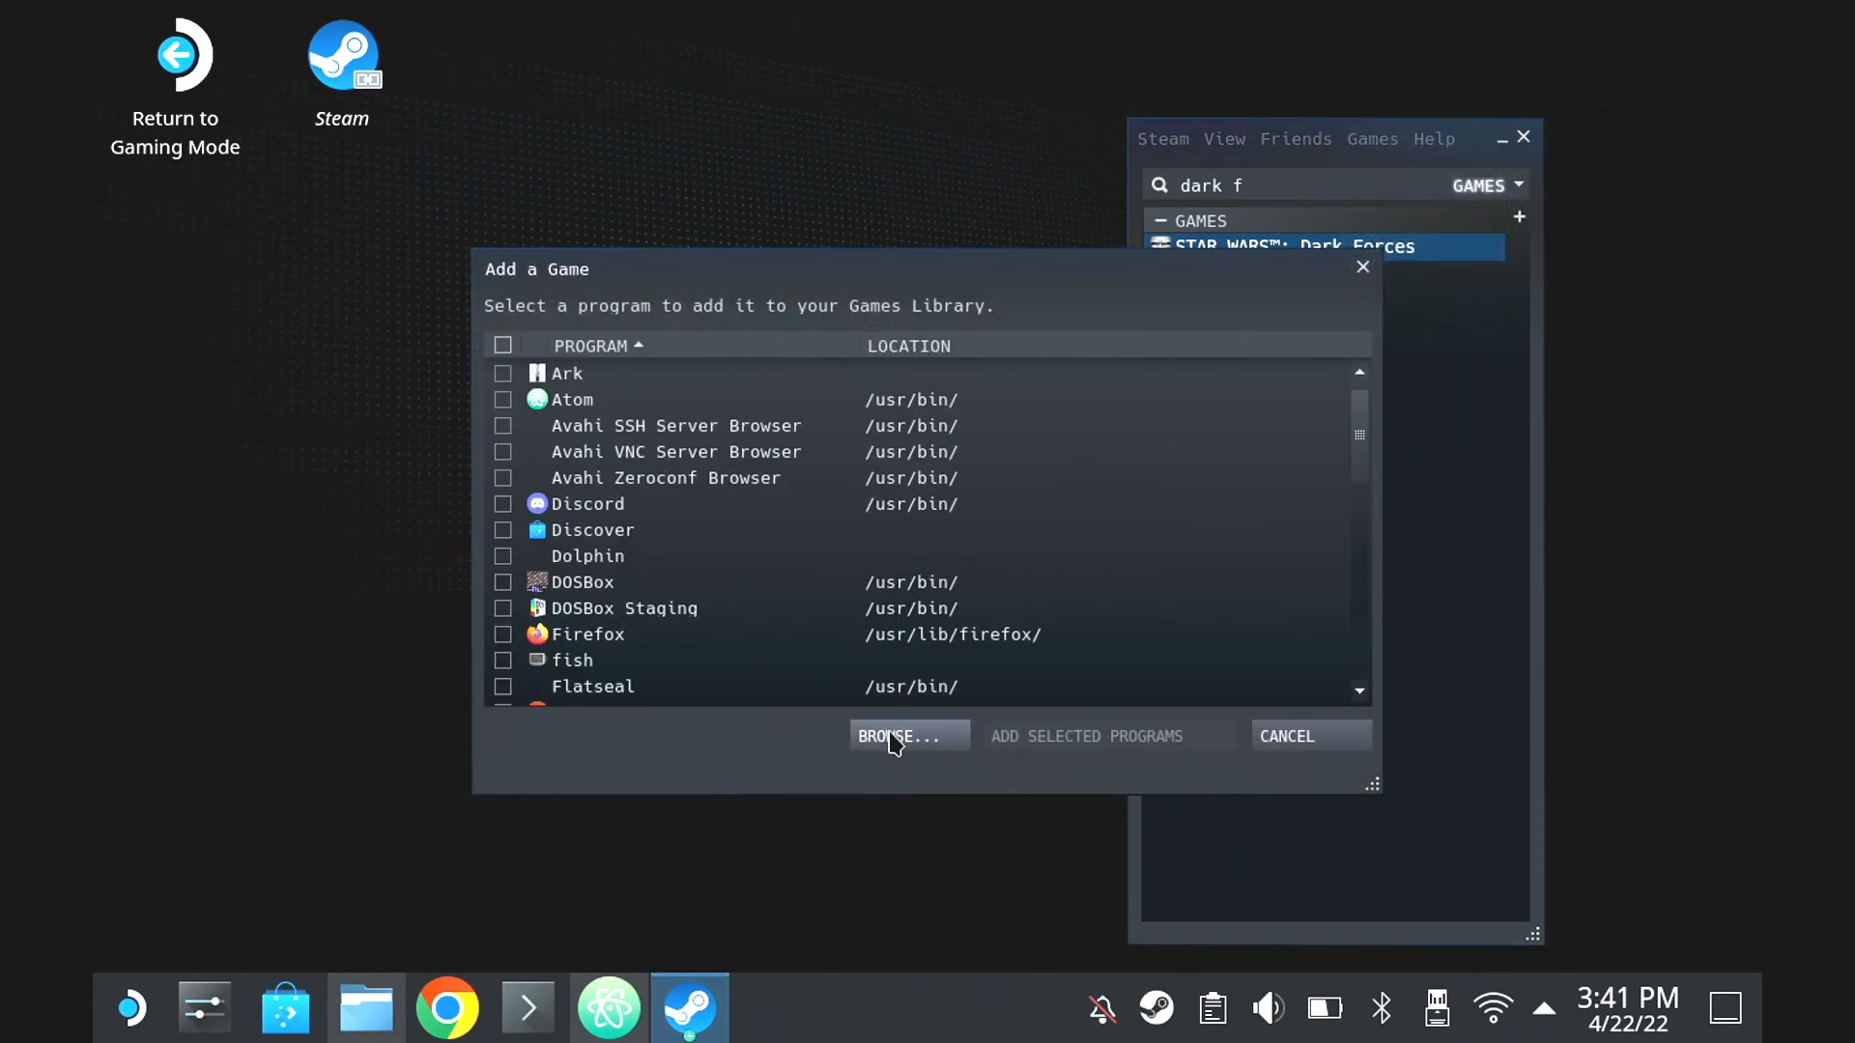
{"action": "left_click", "coordinate": [908, 736]}
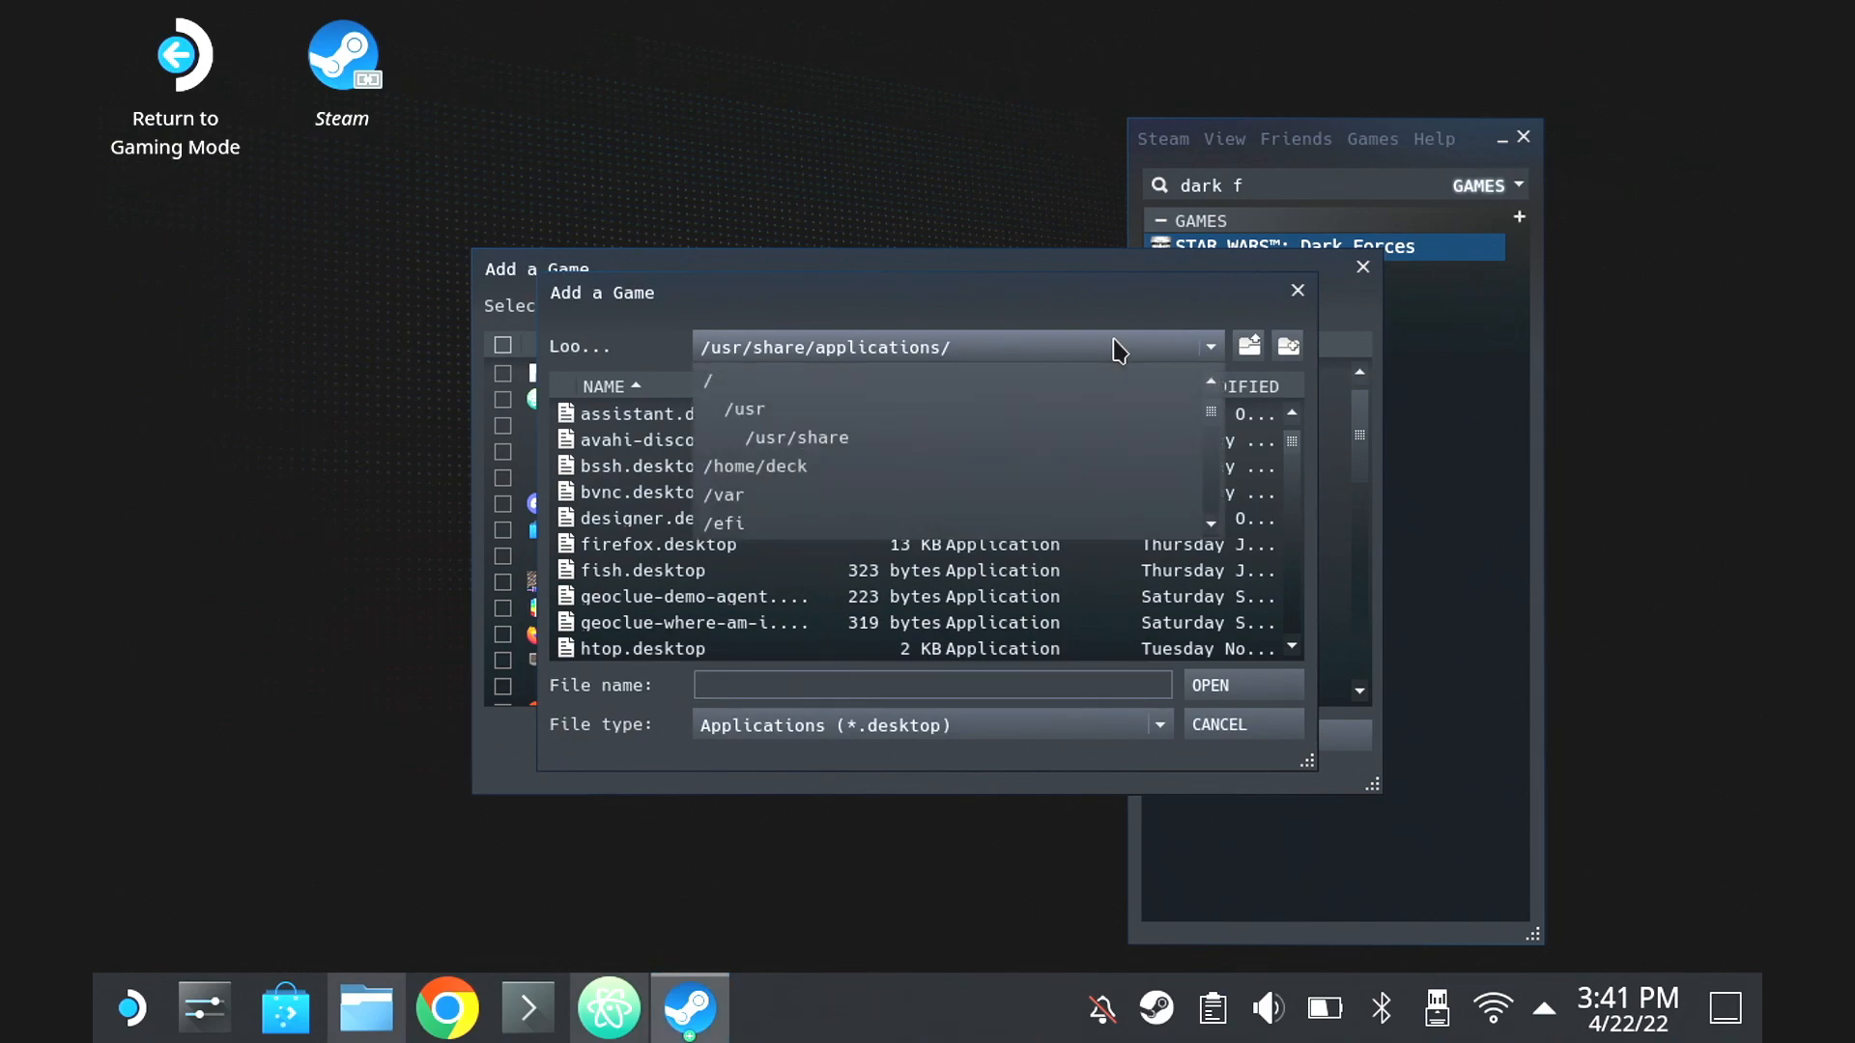
{"action": "left_click", "coordinate": [756, 466]}
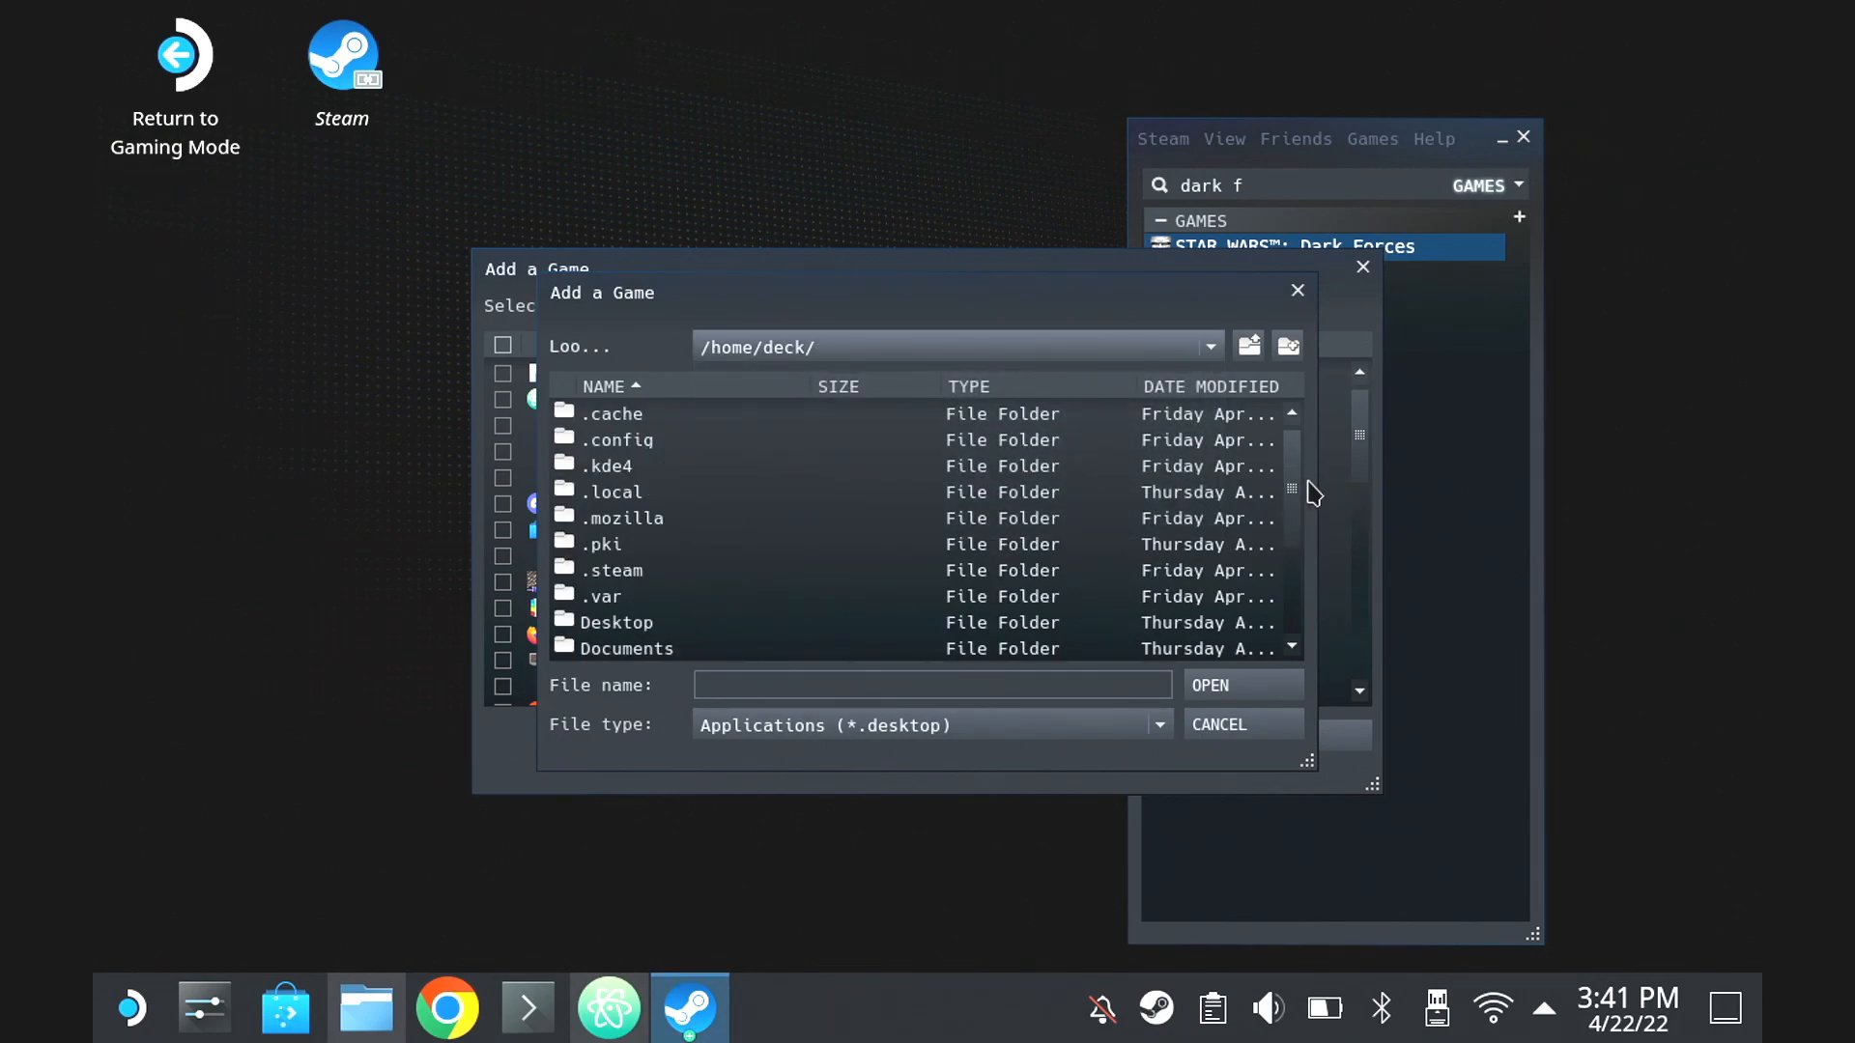
{"action": "left_click", "coordinate": [1156, 725]}
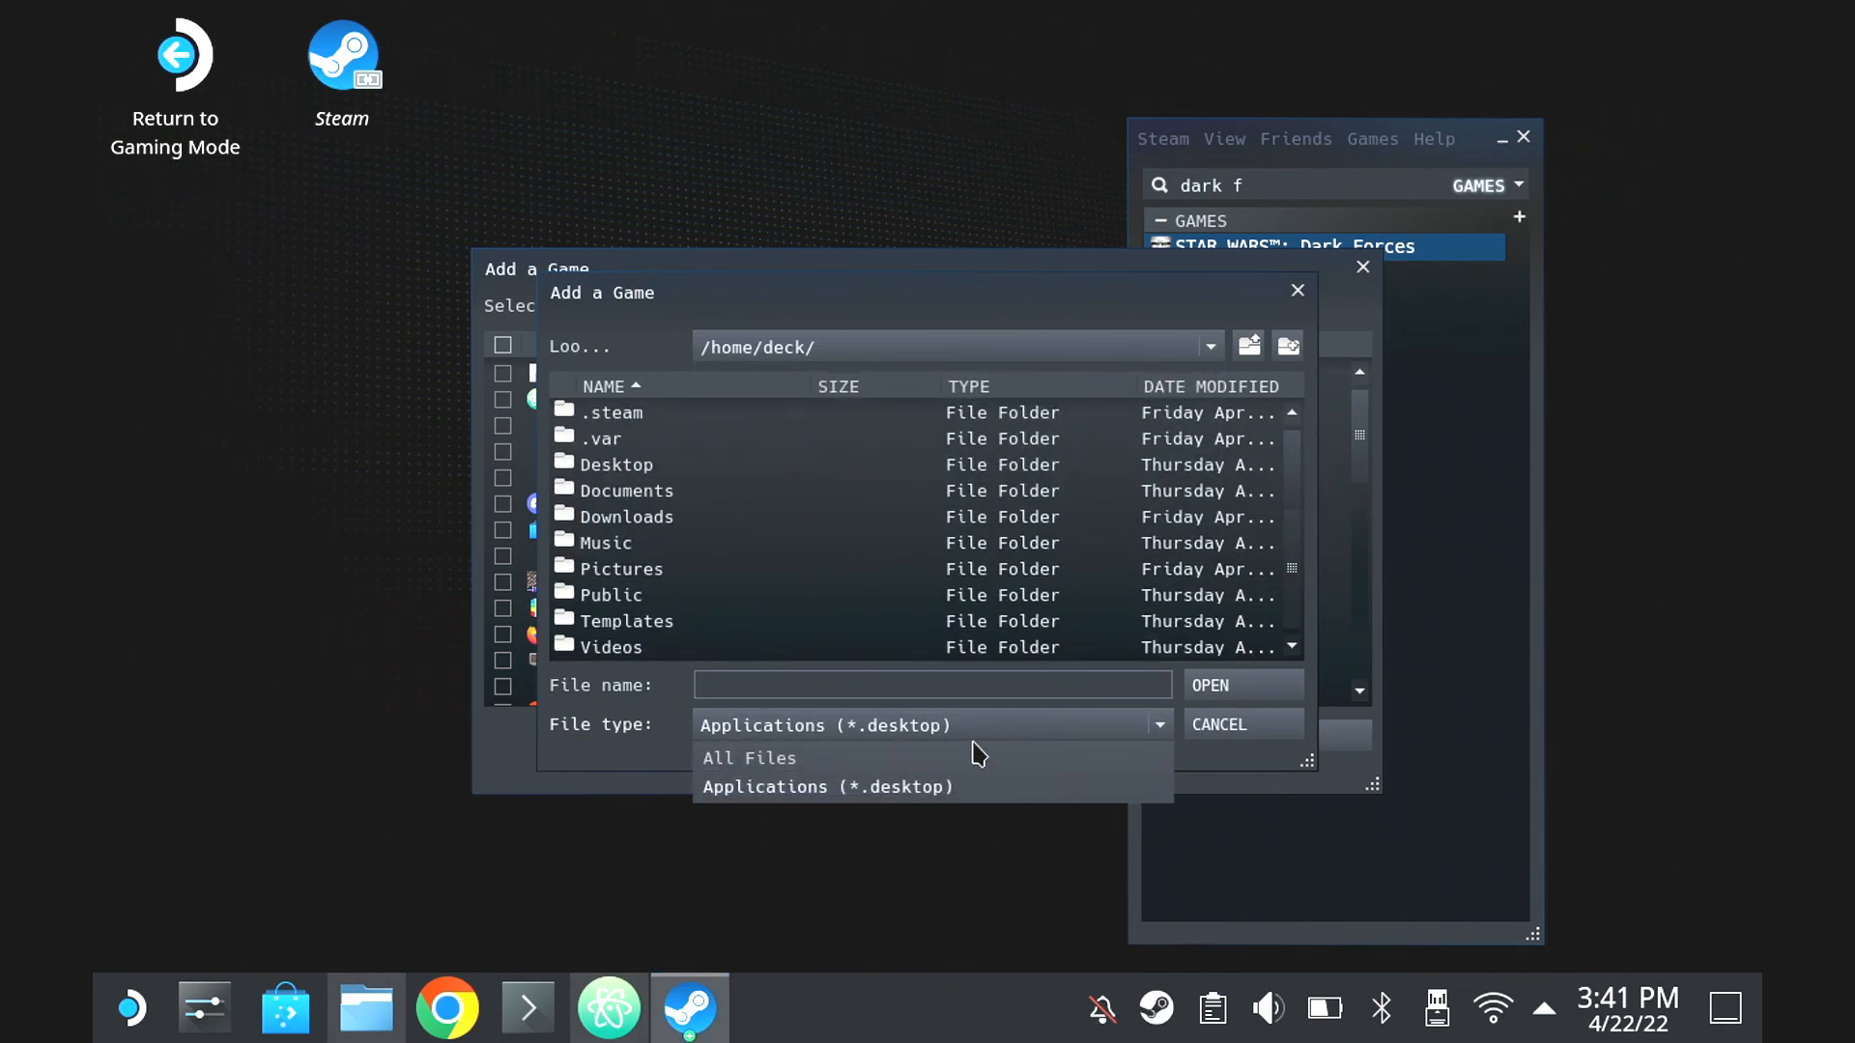
{"action": "left_click", "coordinate": [750, 758]}
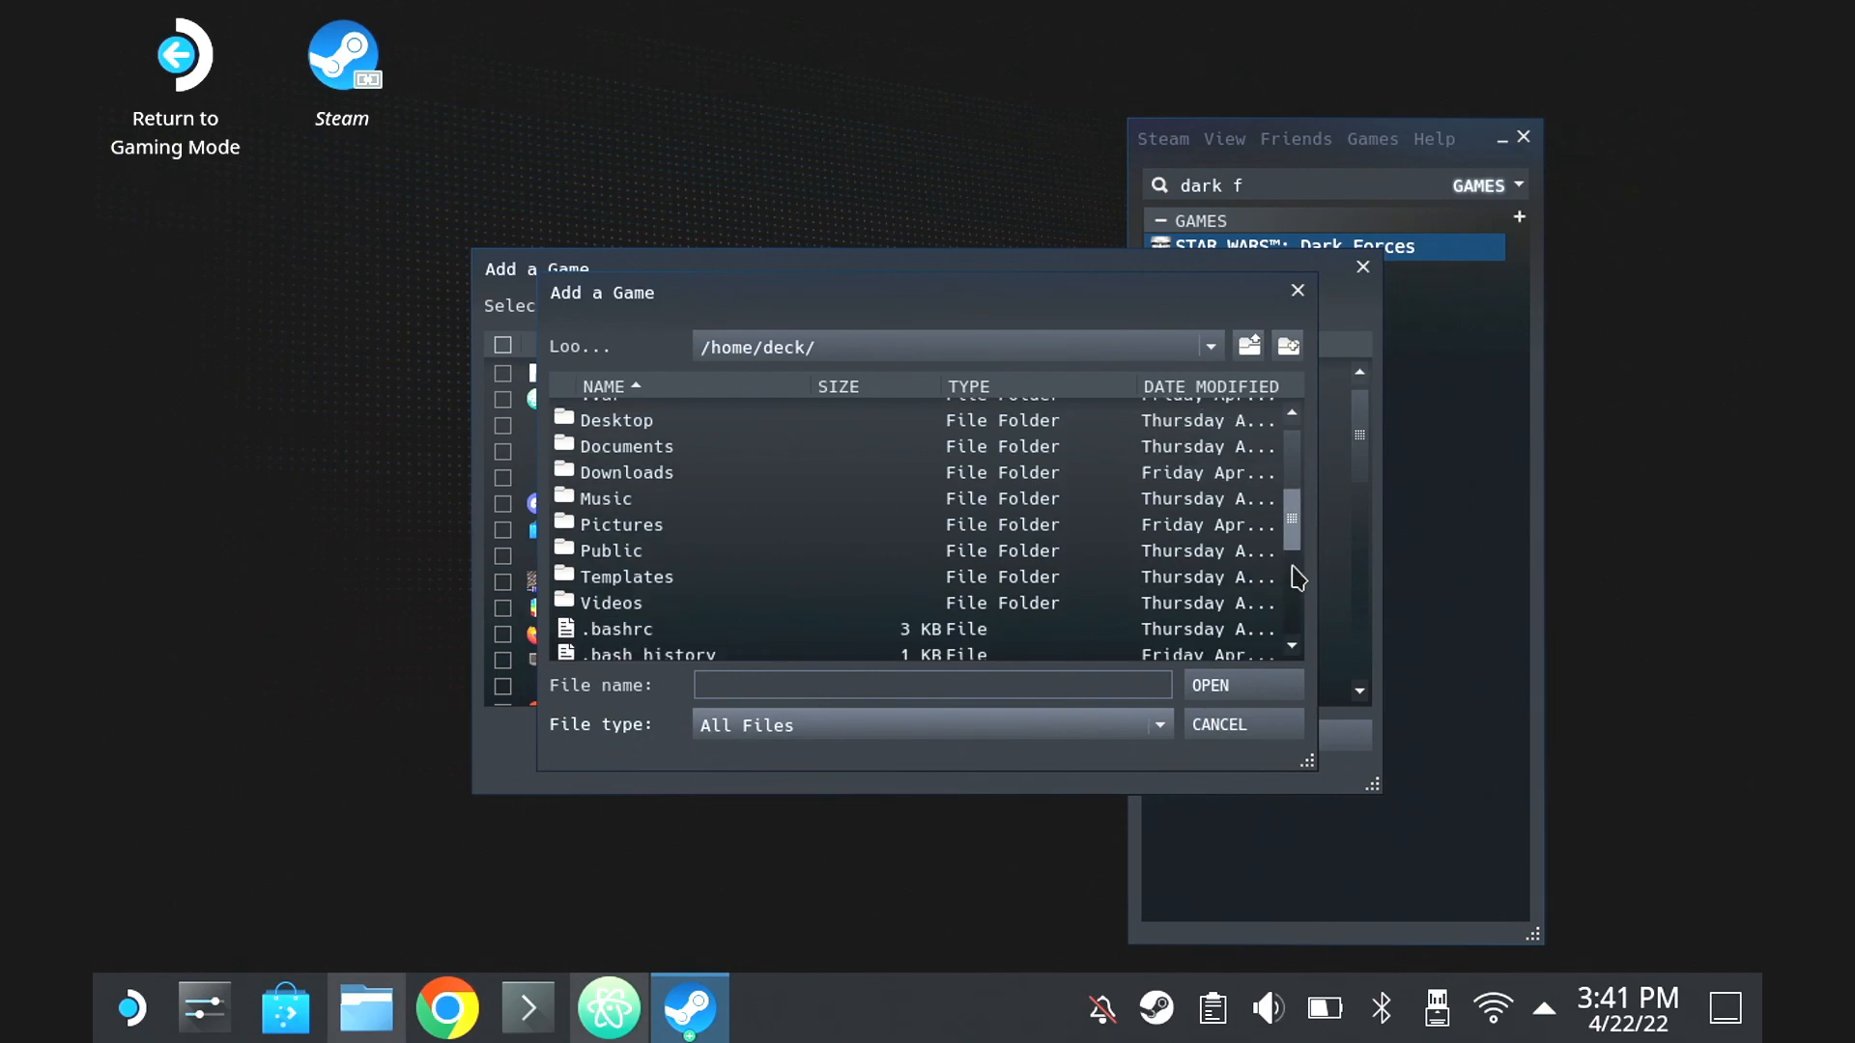
{"action": "left_click", "coordinate": [659, 647]}
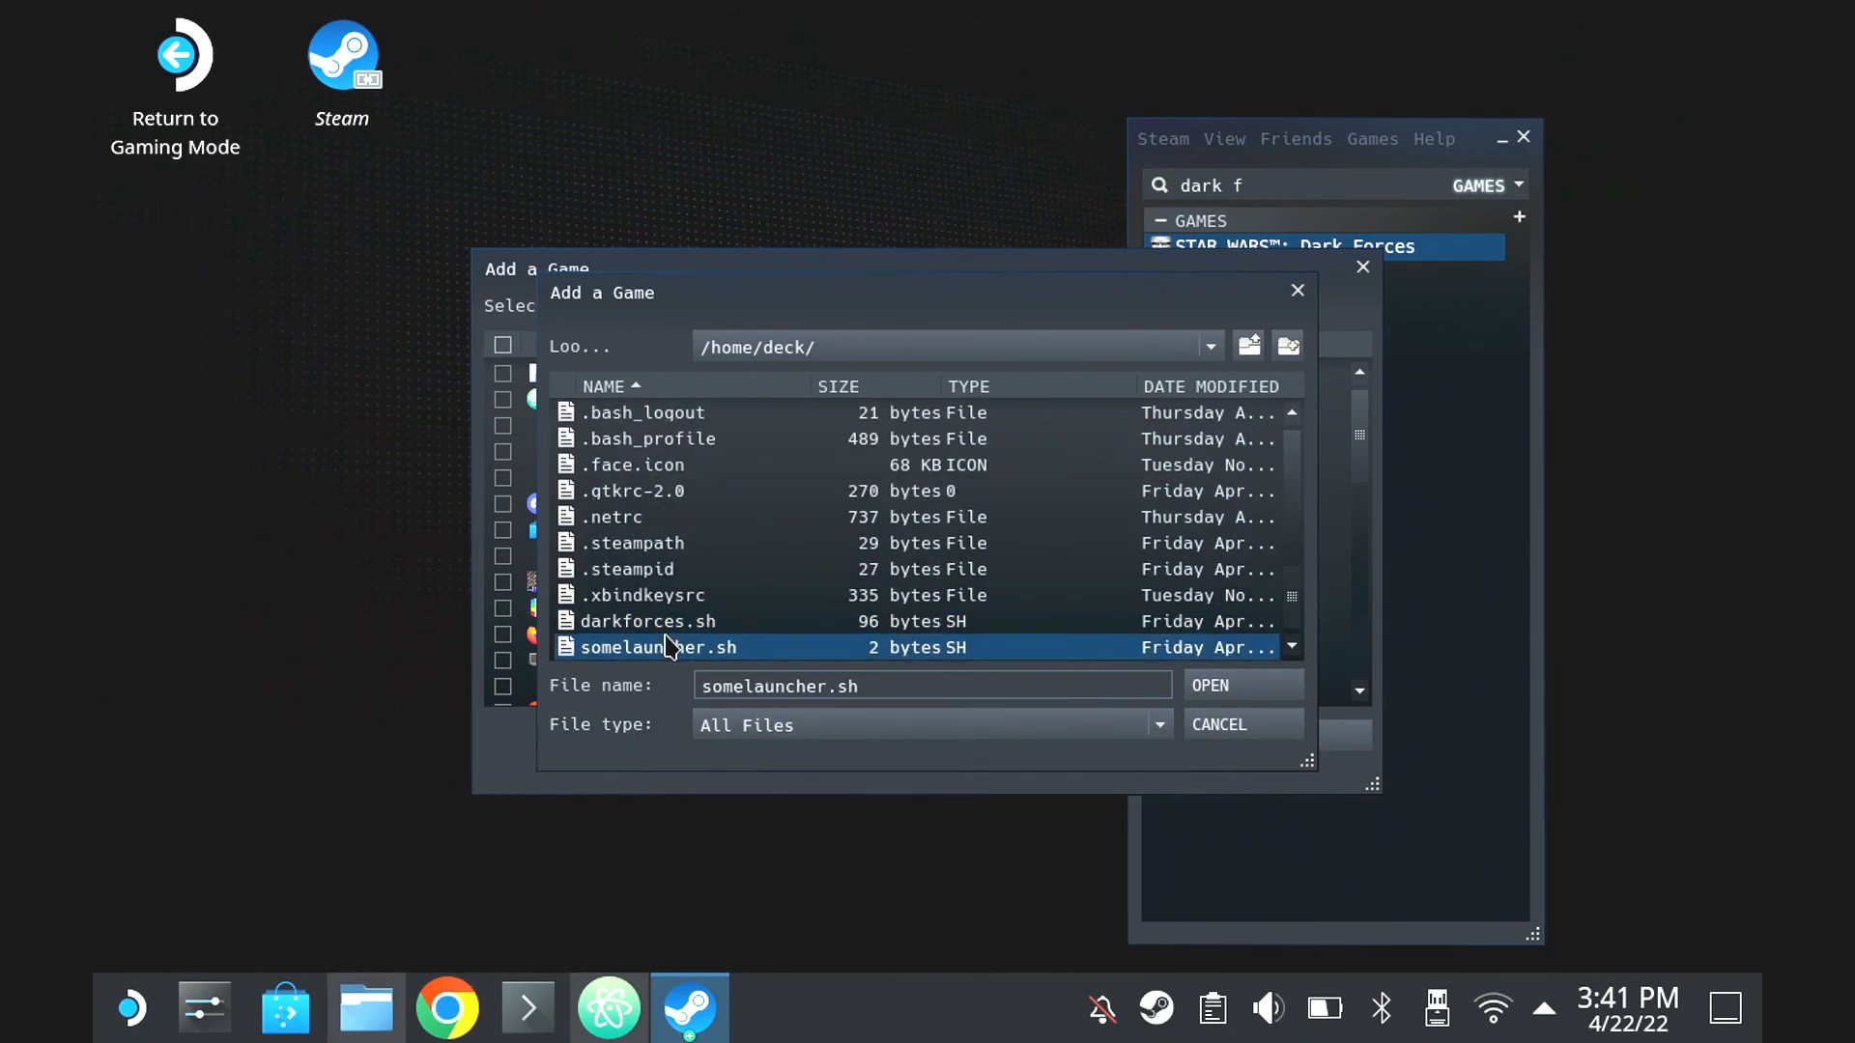
{"action": "left_click", "coordinate": [646, 622]}
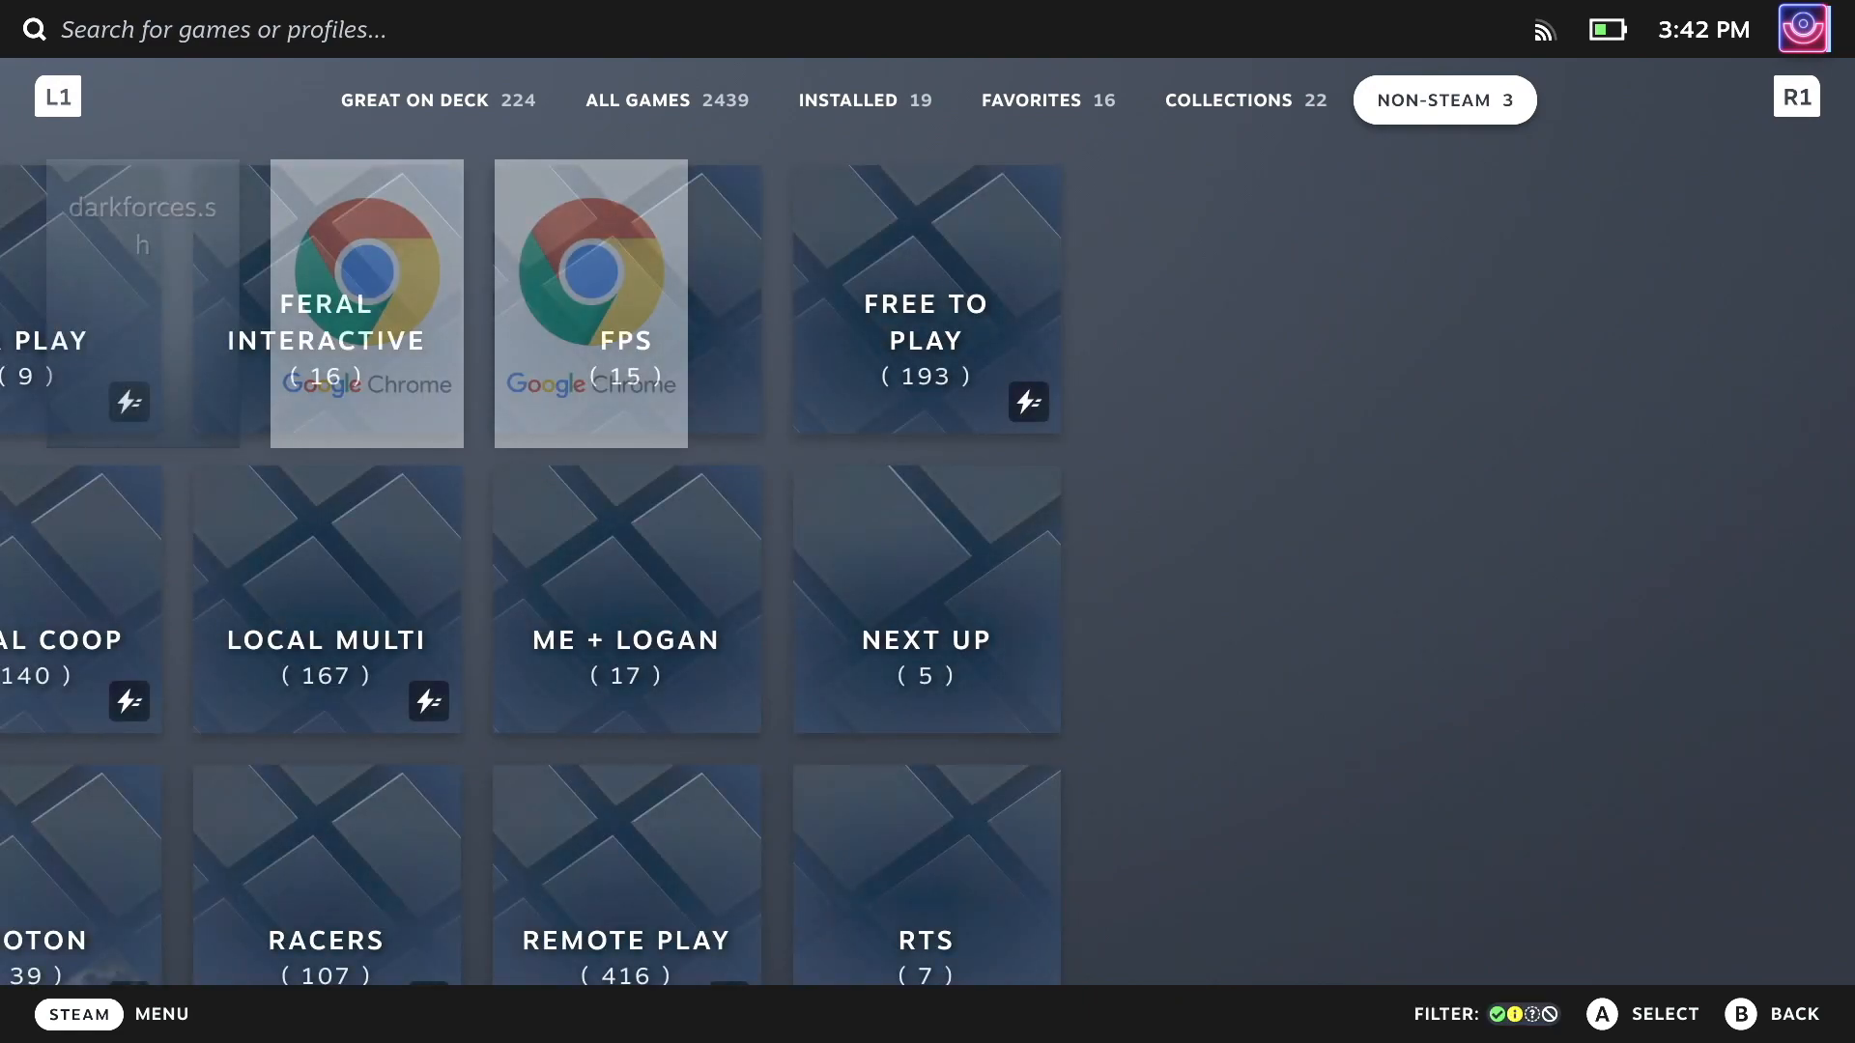
Launch darkforces.sh from the Library's NON-STEAM tab
{"action": "left_click", "coordinate": [1444, 101]}
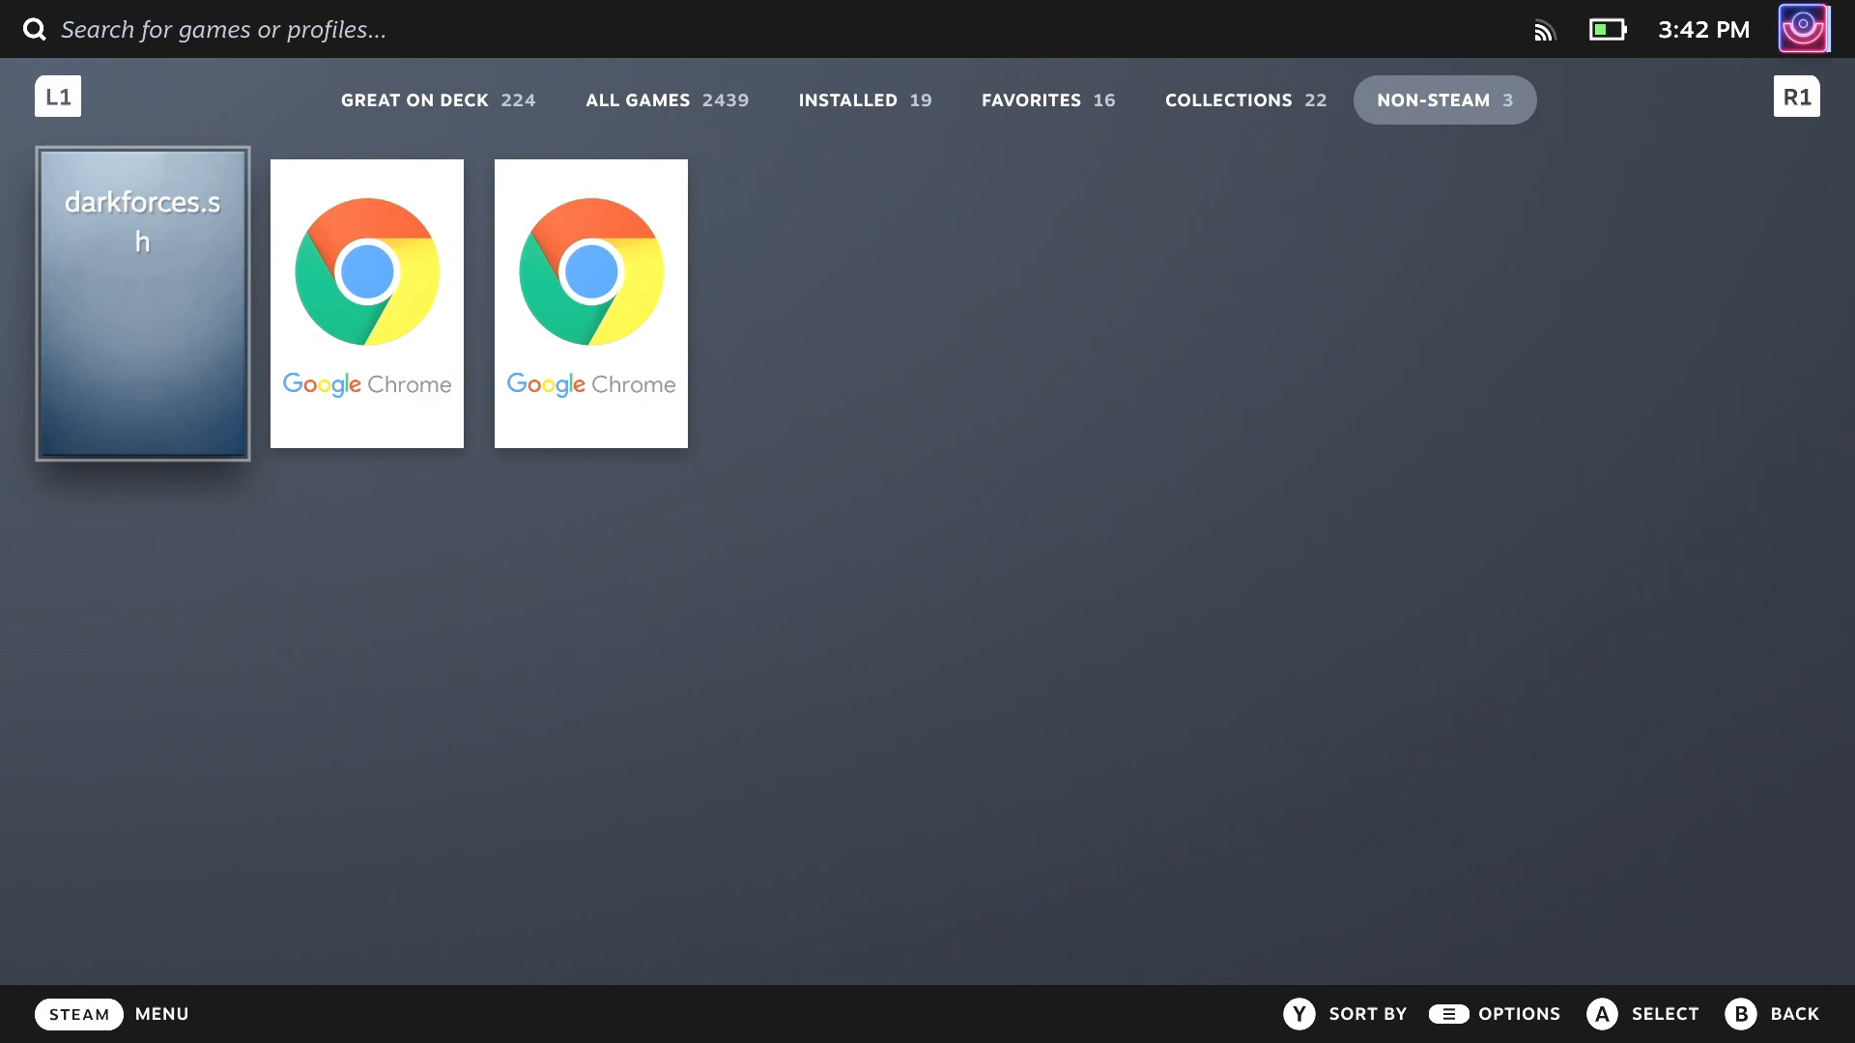
{"action": "left_click", "coordinate": [141, 302]}
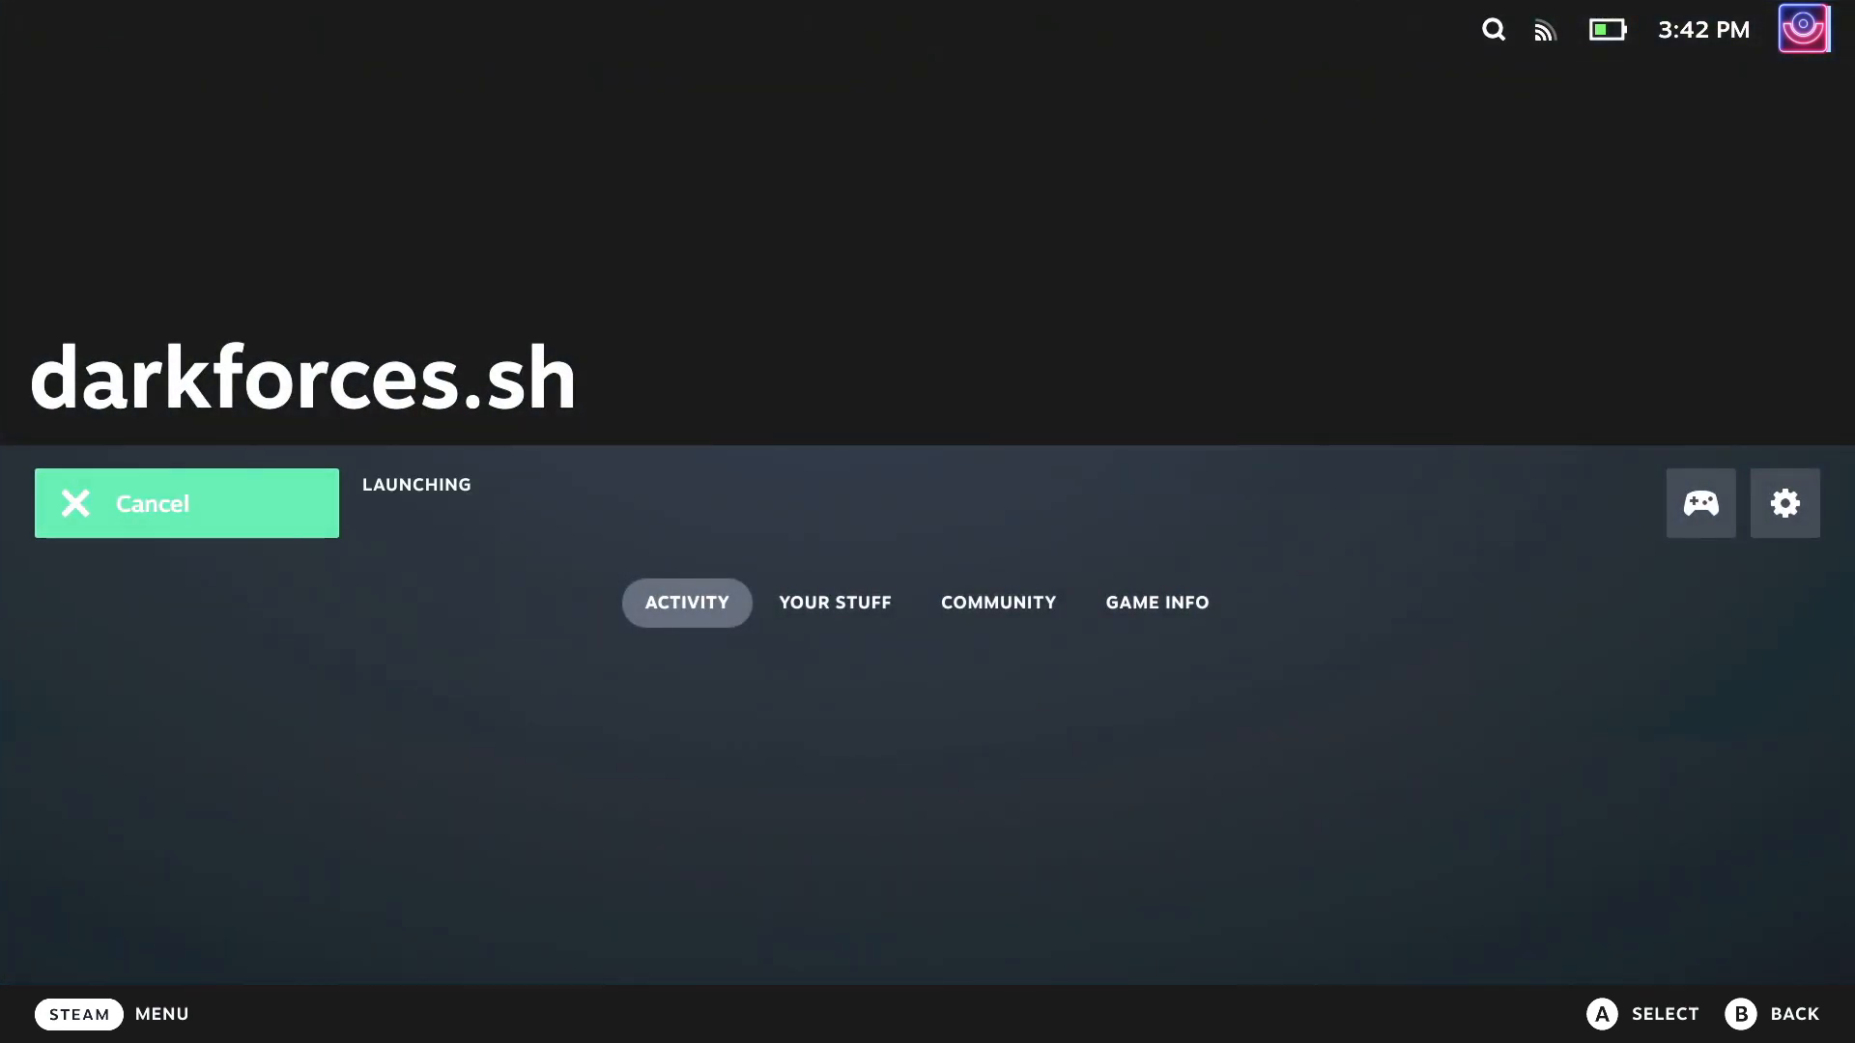